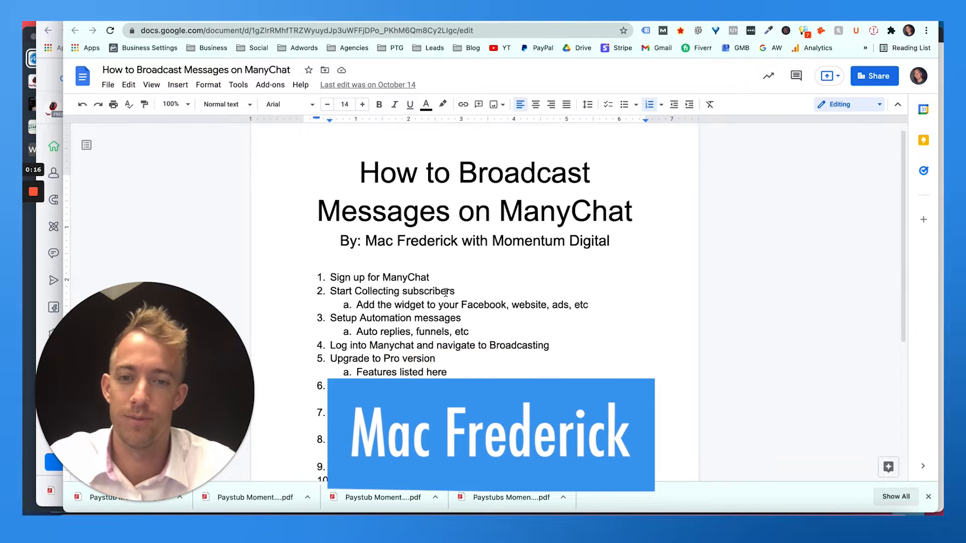
Search Google for 'many chat' and follow the 'Chat Marketing Made Easy with ManyChat' result.
{"action": "scroll", "scroll_direction": "down", "scroll_amount": 3}
{"action": "type", "text": "many"}
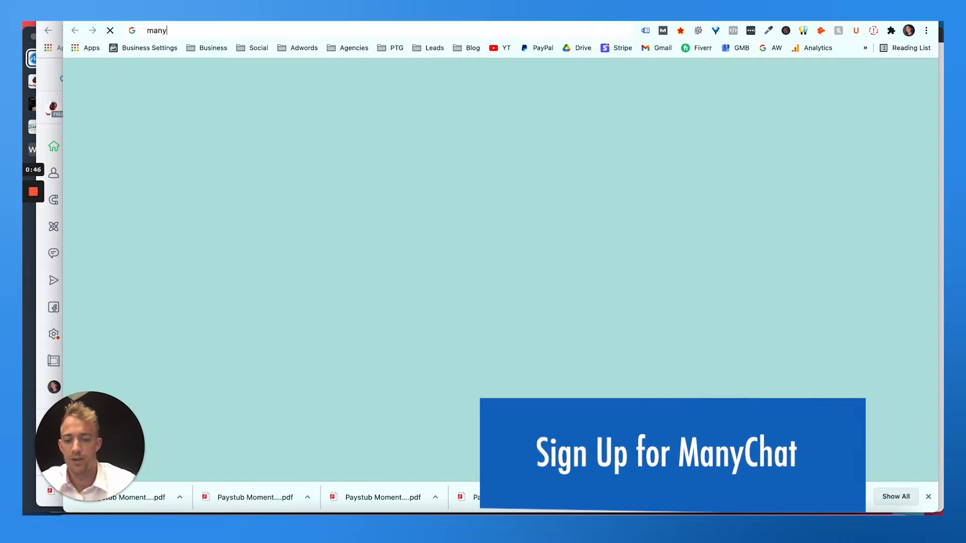
{"action": "key", "text": "Return"}
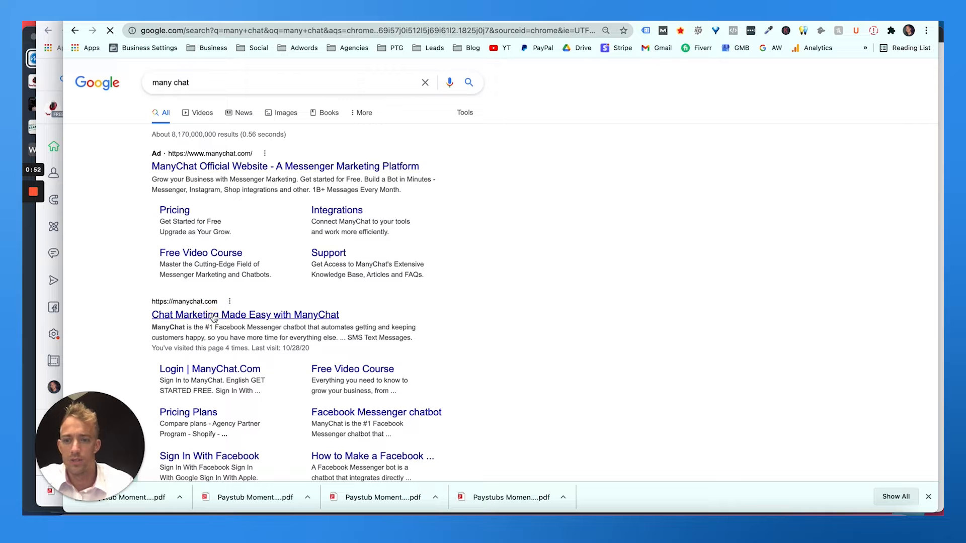
{"action": "left_click", "coordinate": [245, 315]}
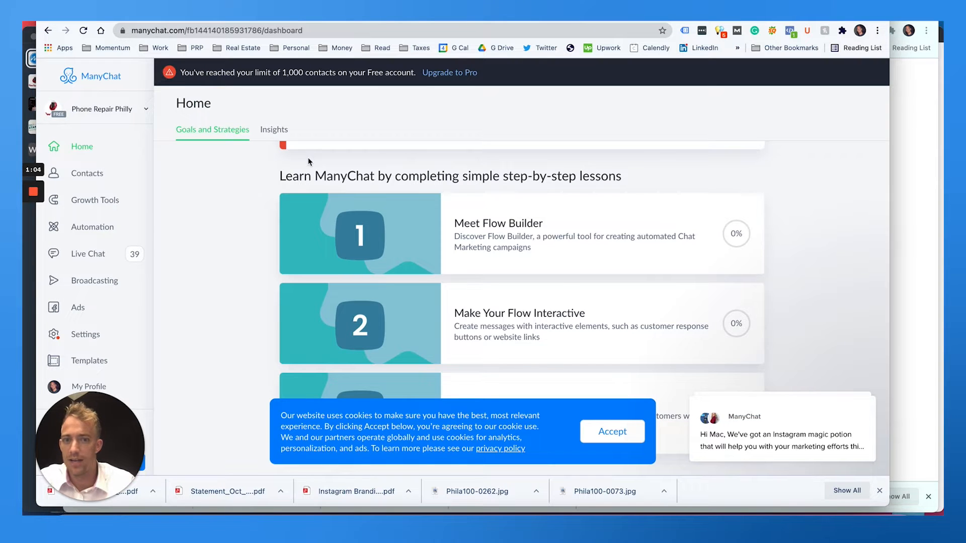
Show the Contacts list of 1,110 subscribers and accept the cookie banner.
{"action": "scroll", "scroll_direction": "down", "scroll_amount": 3}
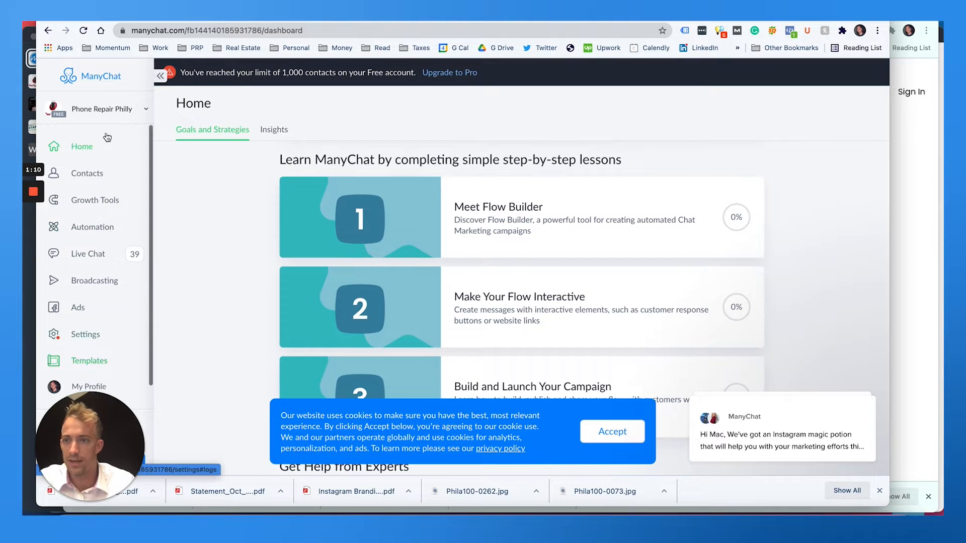
{"action": "mouse_move", "coordinate": [103, 109]}
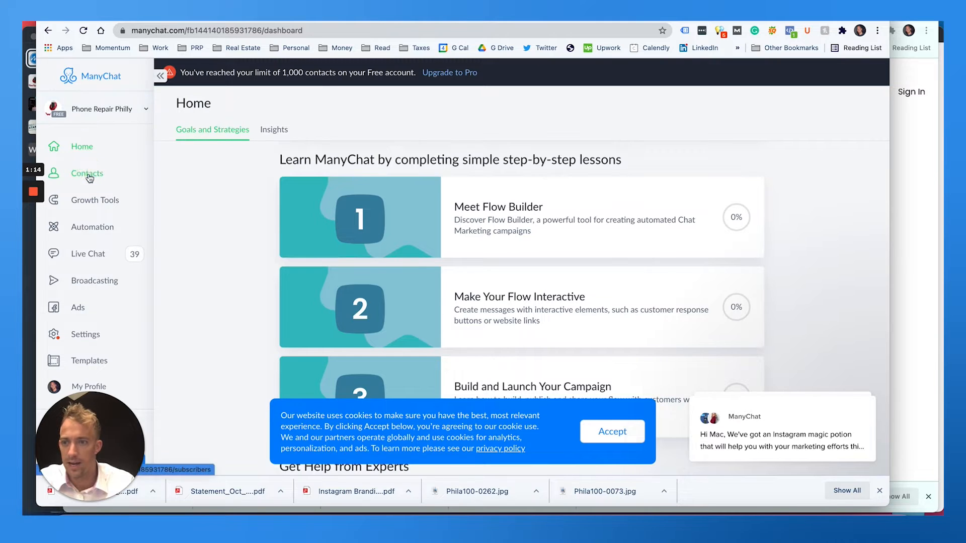
{"action": "left_click", "coordinate": [87, 173]}
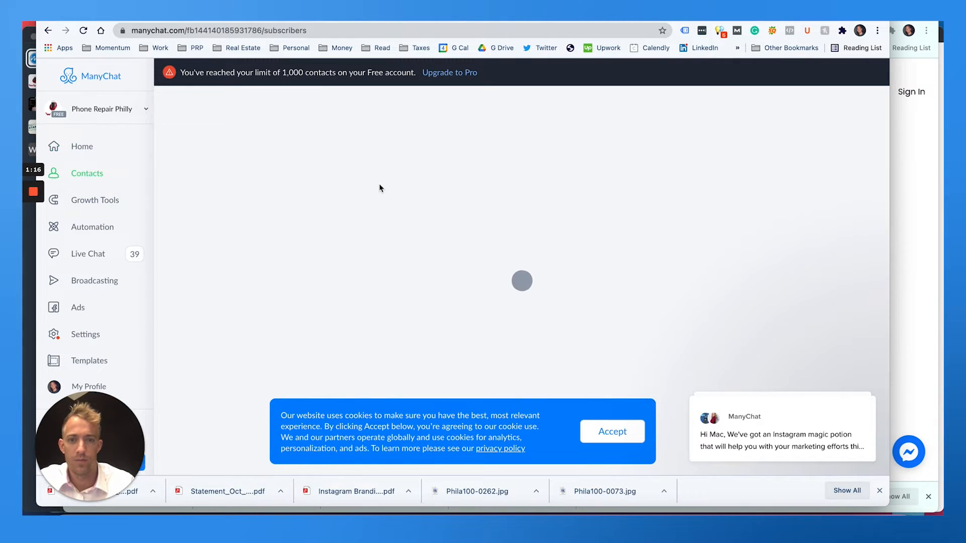
{"action": "mouse_move", "coordinate": [569, 362]}
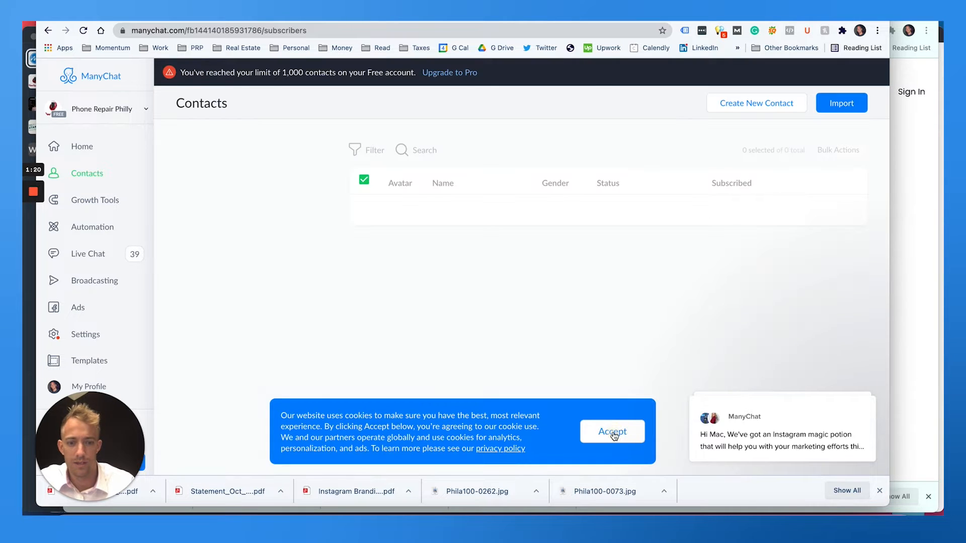
{"action": "left_click", "coordinate": [612, 431]}
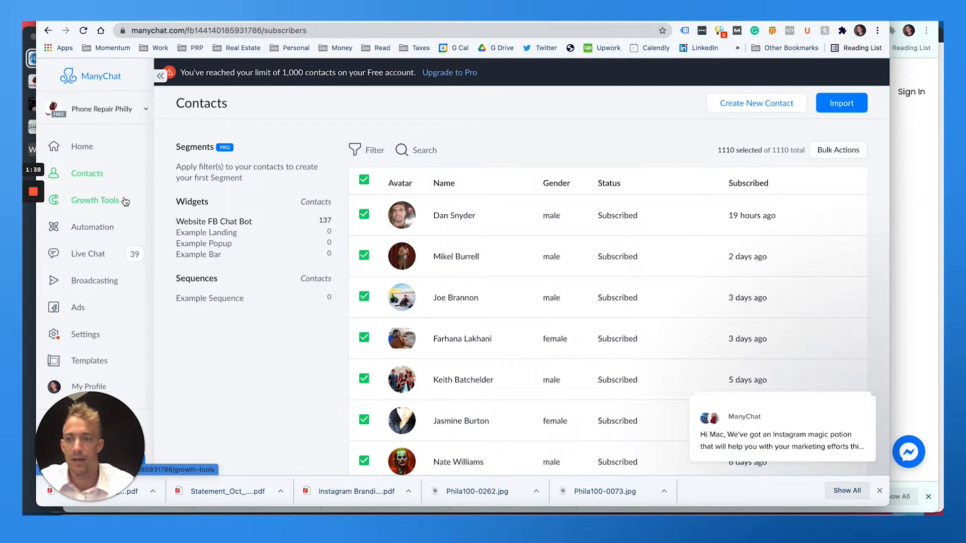
Visit Growth Tools, then start the Get Started Free sign-up on manychat.com.
{"action": "left_click", "coordinate": [95, 200]}
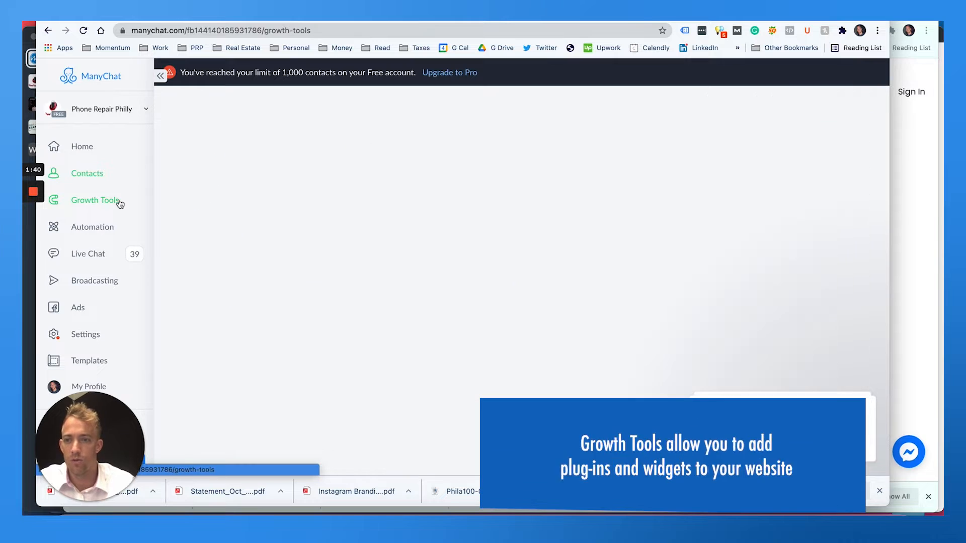
{"action": "left_click", "coordinate": [95, 200]}
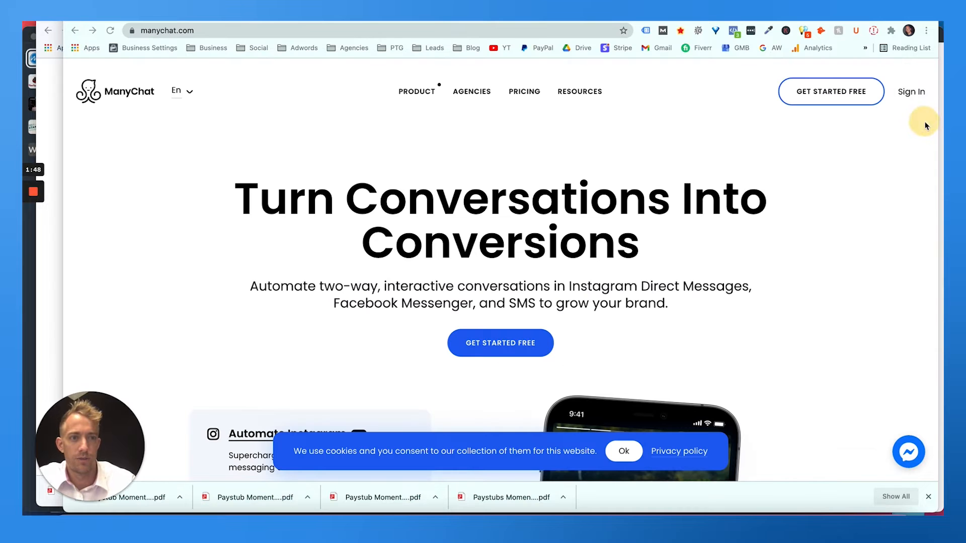
{"action": "mouse_move", "coordinate": [570, 175]}
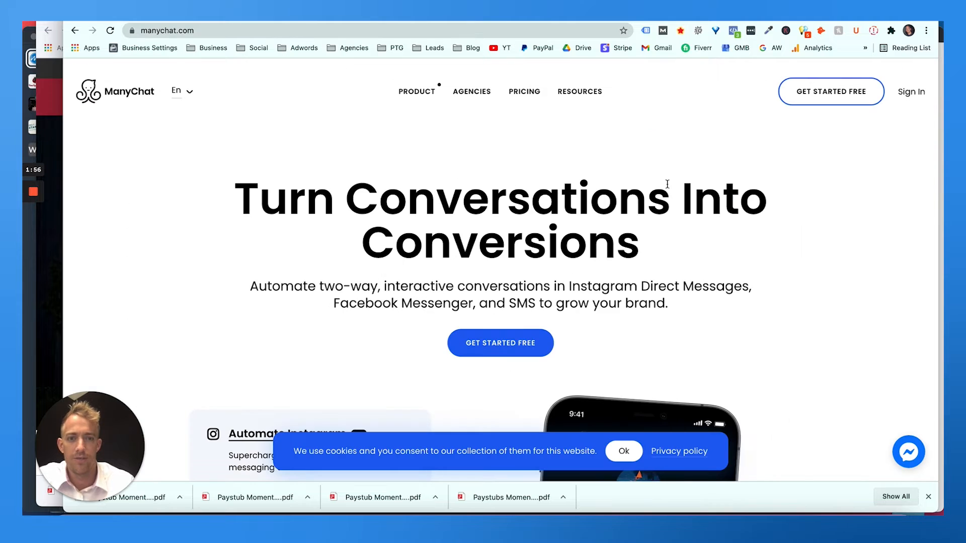
{"action": "mouse_move", "coordinate": [824, 109]}
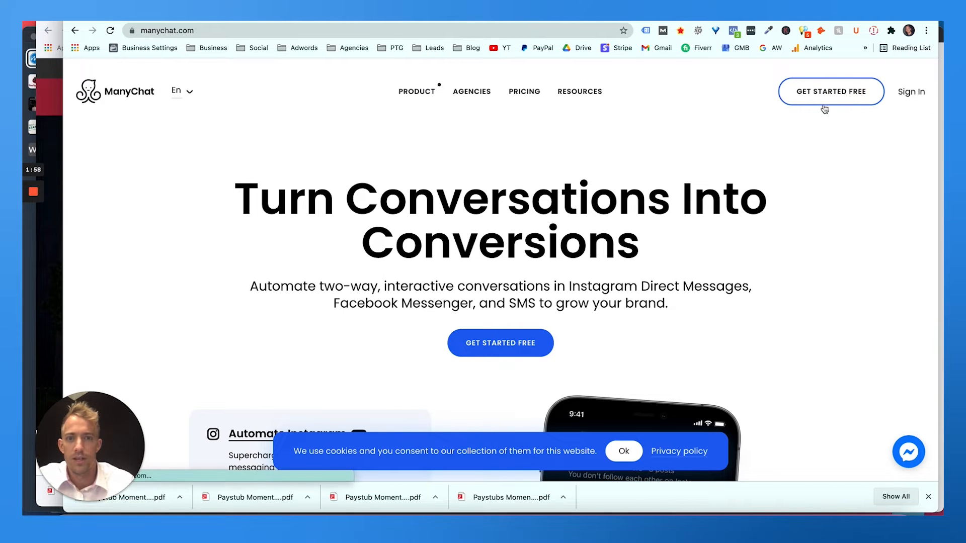
{"action": "left_click", "coordinate": [831, 91]}
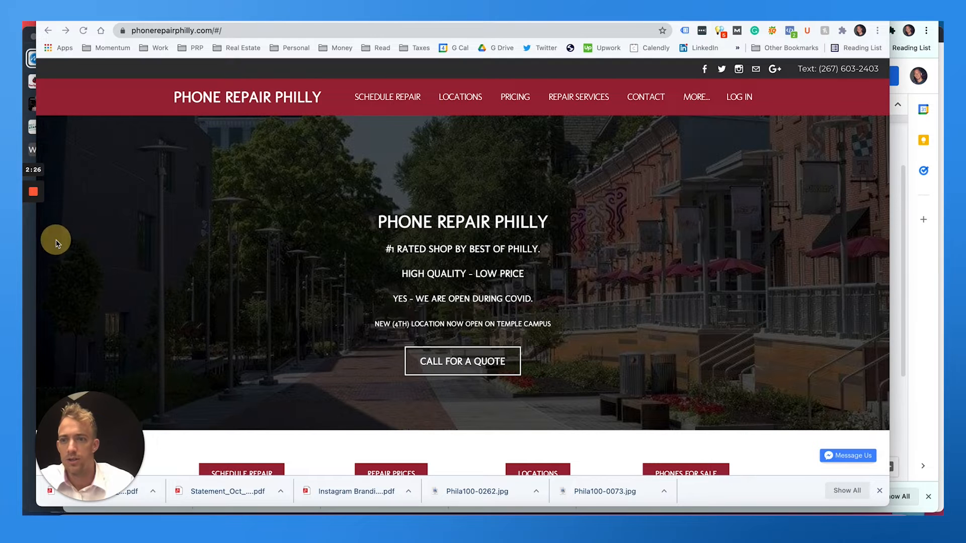
{"action": "scroll", "scroll_direction": "down", "scroll_amount": 3}
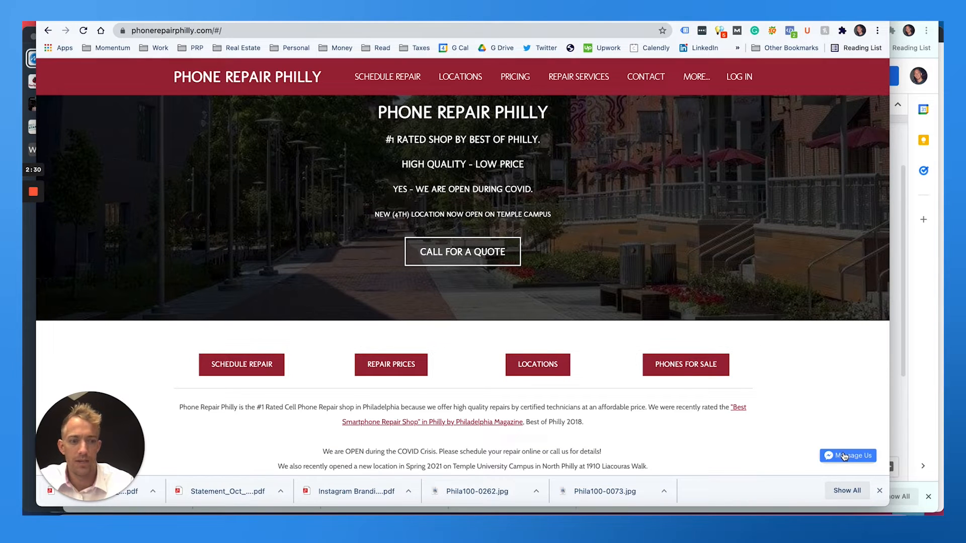
{"action": "mouse_move", "coordinate": [480, 206]}
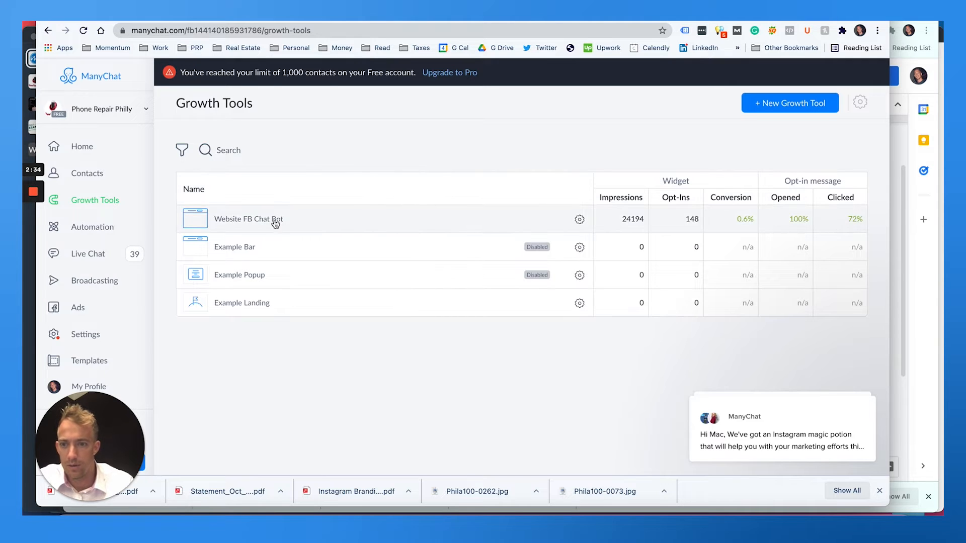
{"action": "mouse_move", "coordinate": [263, 230]}
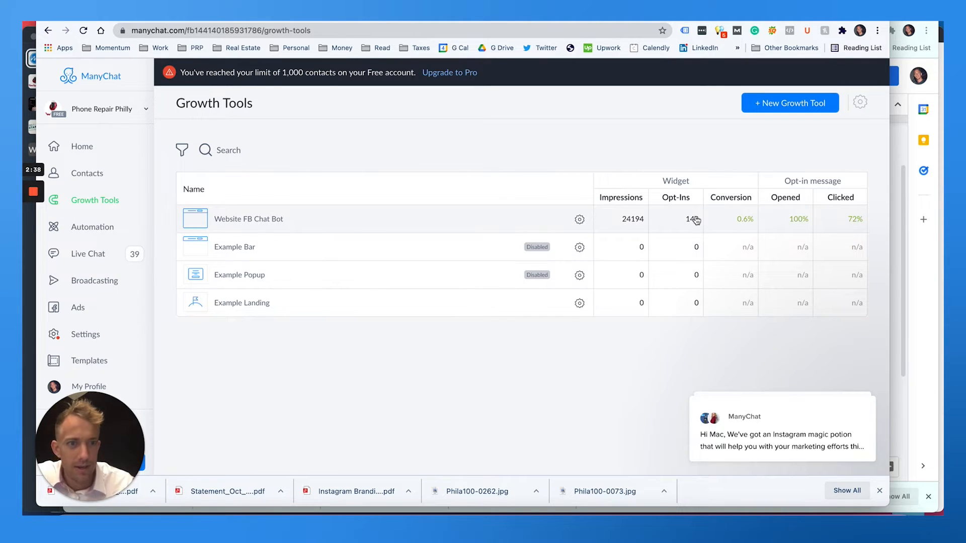
{"action": "mouse_move", "coordinate": [829, 225]}
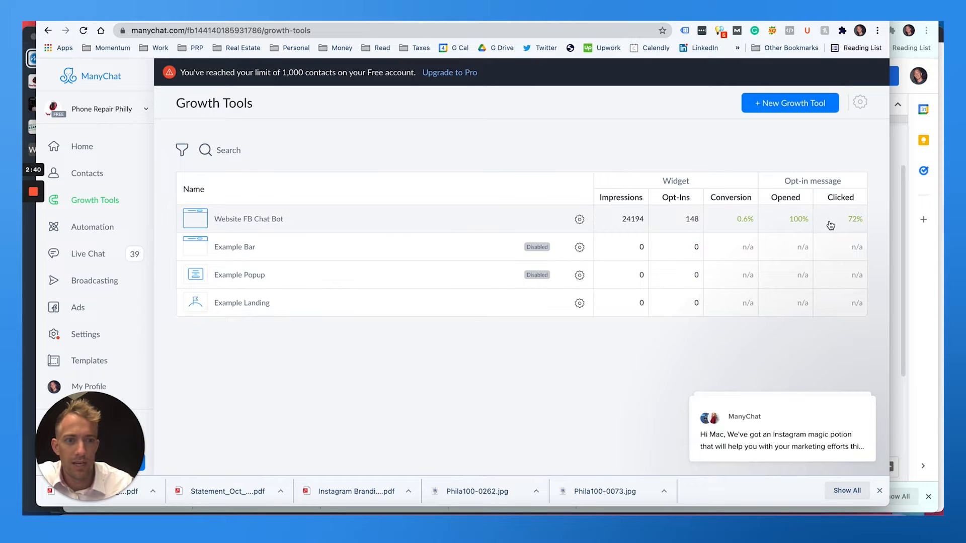
{"action": "mouse_move", "coordinate": [735, 230]}
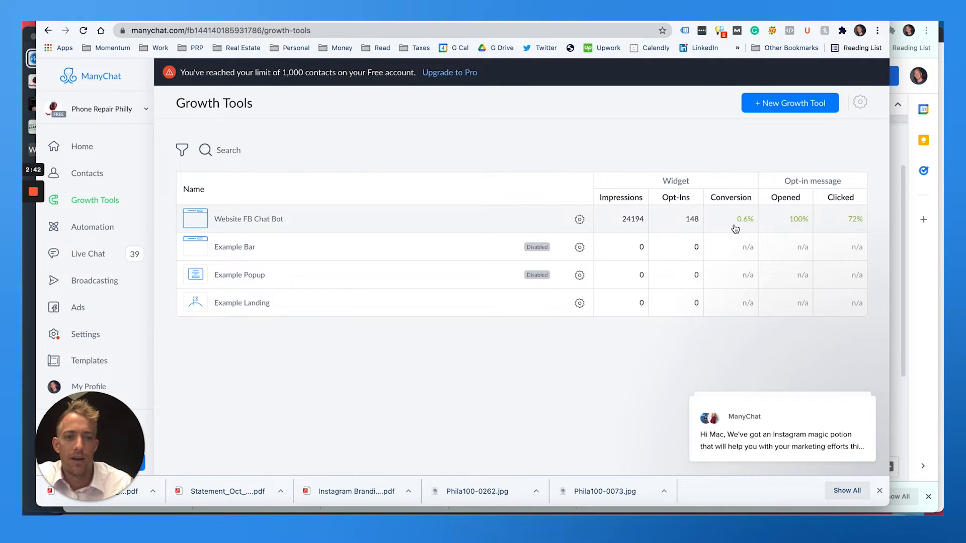
{"action": "mouse_move", "coordinate": [644, 226]}
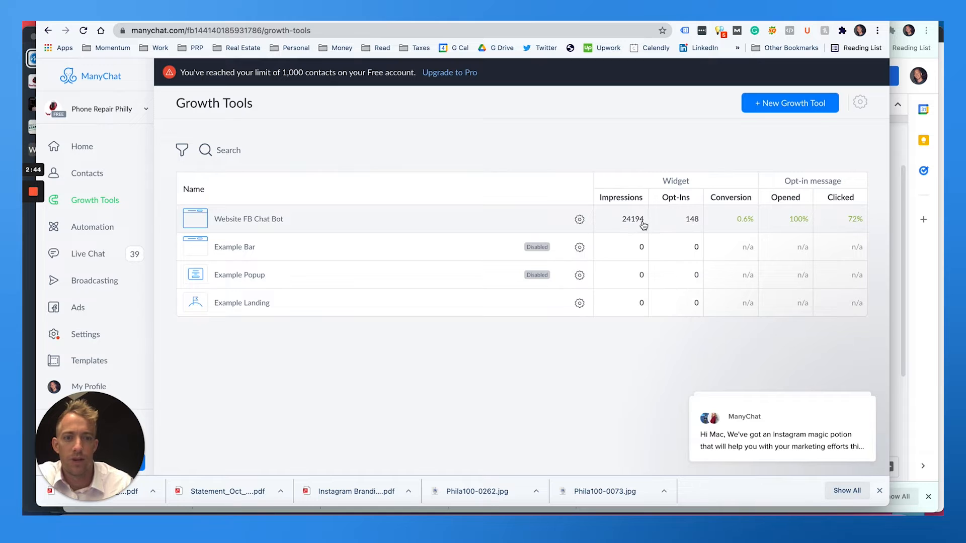
{"action": "mouse_move", "coordinate": [629, 229]}
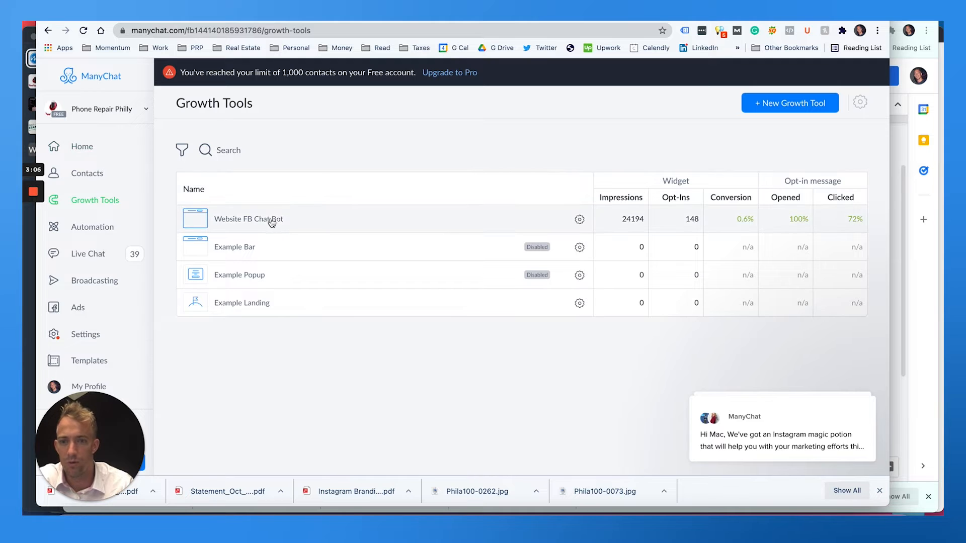
Open the Website FB Chat Bot growth tool (24194 impressions, 148 opt-ins) in the editor.
{"action": "left_click", "coordinate": [248, 219]}
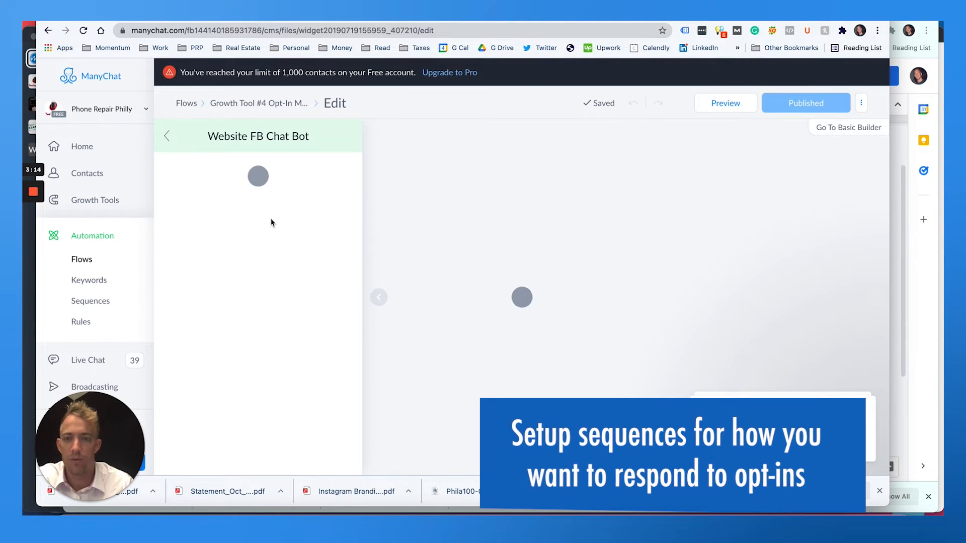
Review the widget's blue Get customer service button, immediate display and 1-day reshow settings.
{"action": "left_click", "coordinate": [258, 176]}
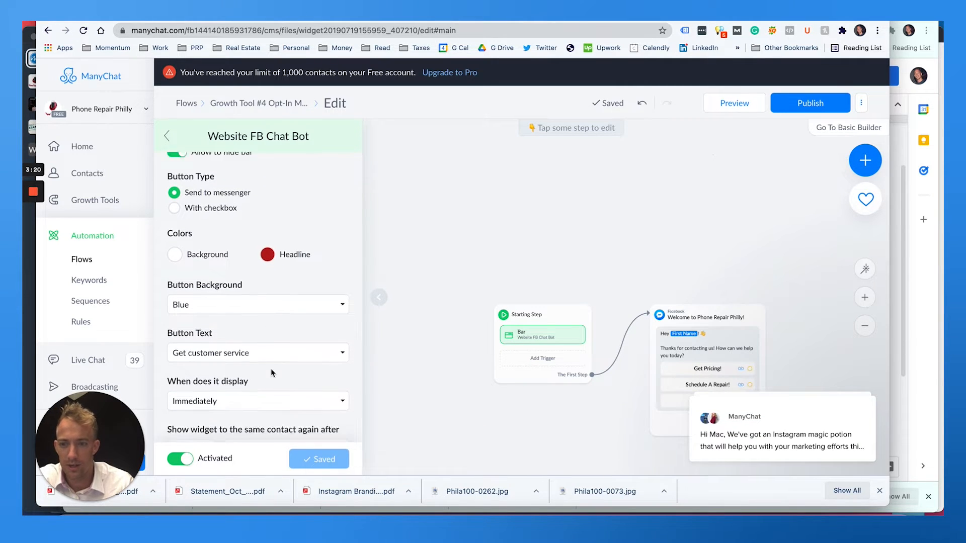
{"action": "scroll", "scroll_direction": "down", "scroll_amount": 3}
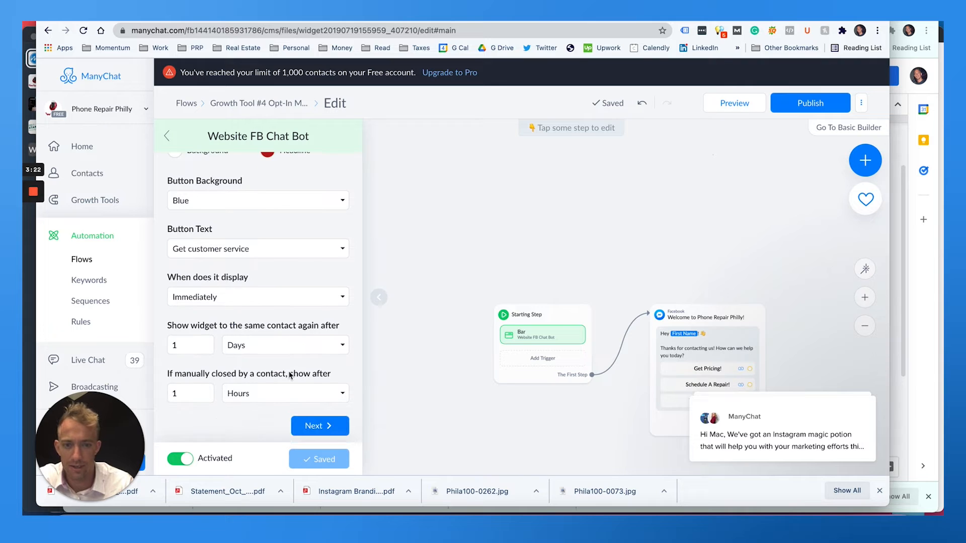
{"action": "left_click", "coordinate": [707, 335]}
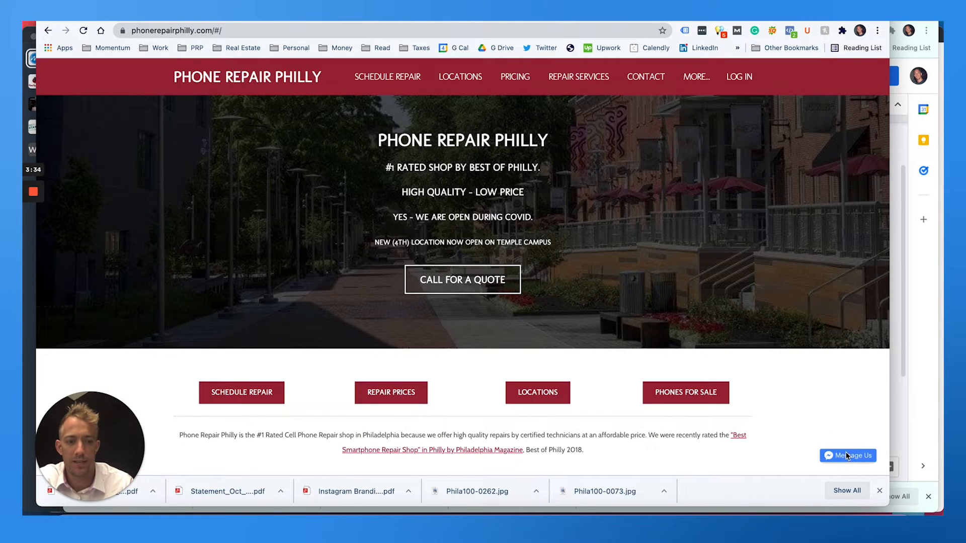
Start a Messenger chat from the Phone Repair Philly site's Message Us button.
{"action": "left_click", "coordinate": [848, 456]}
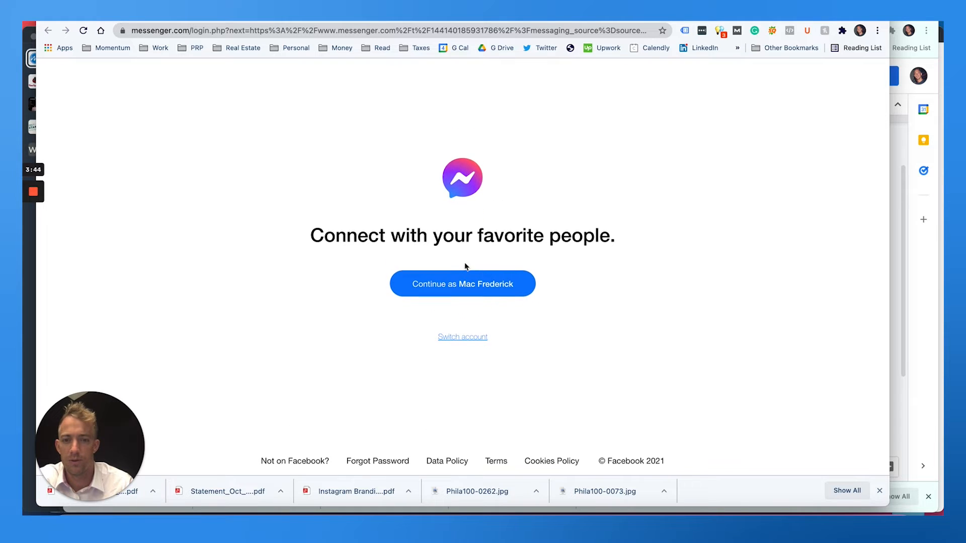
Continue into Messenger and scroll the Phone Repair Philly thread's past broadcast and welcome messages.
{"action": "left_click", "coordinate": [462, 284]}
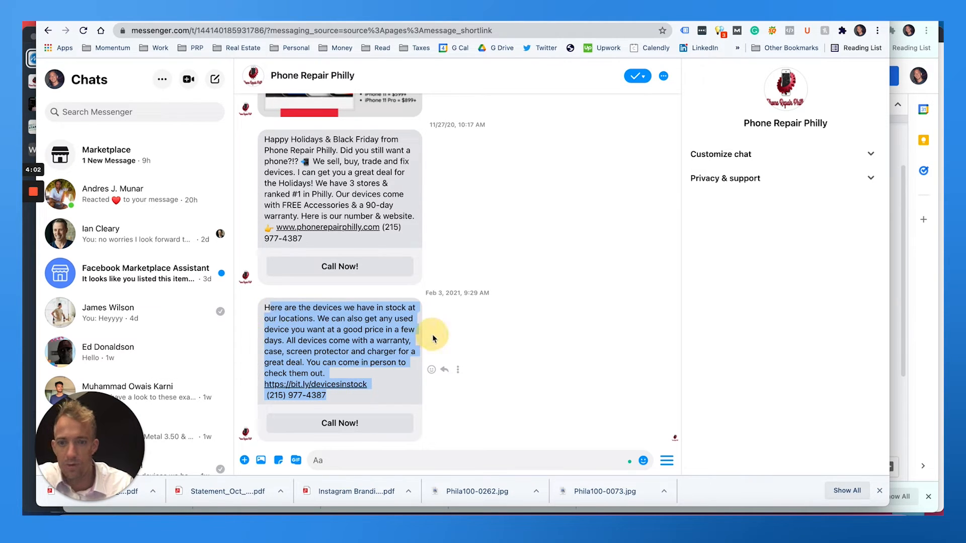
{"action": "scroll", "scroll_direction": "up", "scroll_amount": 3}
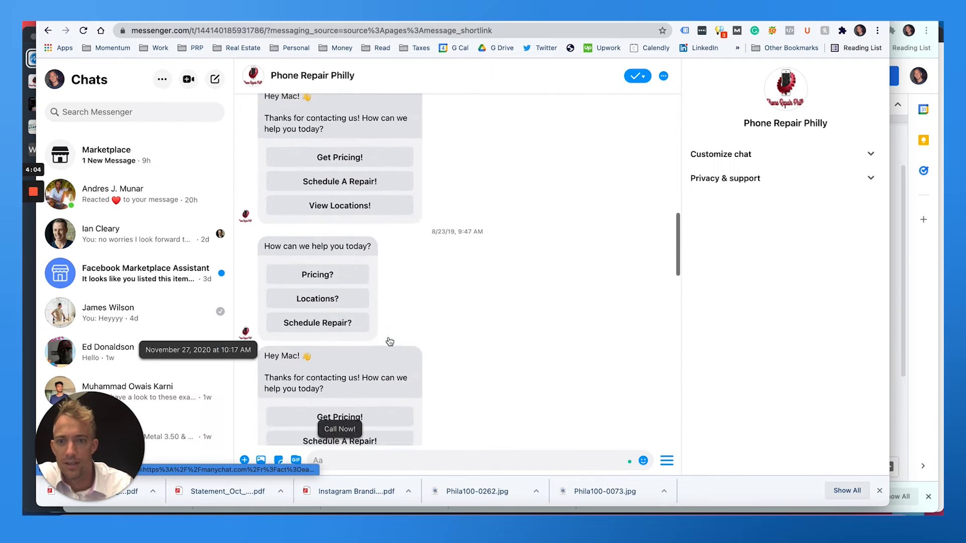
{"action": "scroll", "scroll_direction": "up", "scroll_amount": 3}
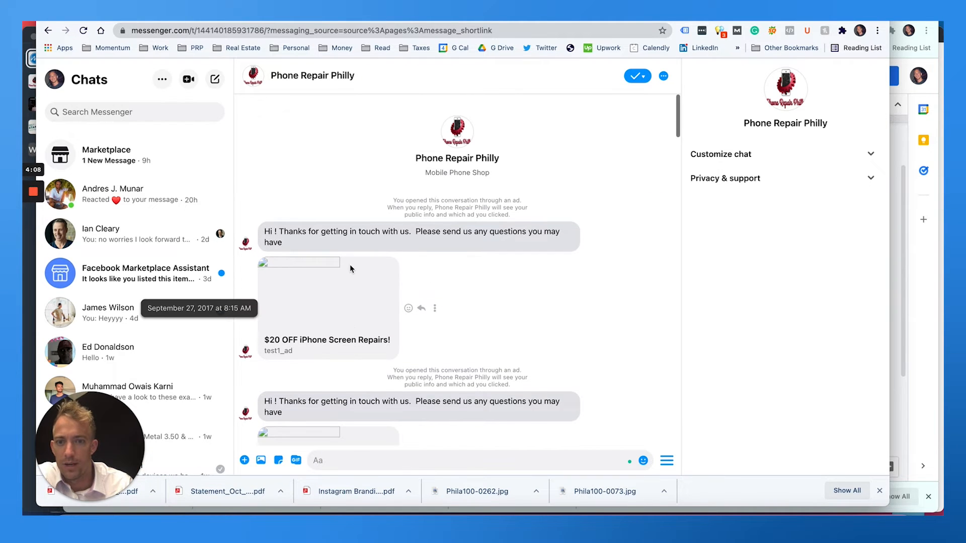
{"action": "mouse_move", "coordinate": [351, 236]}
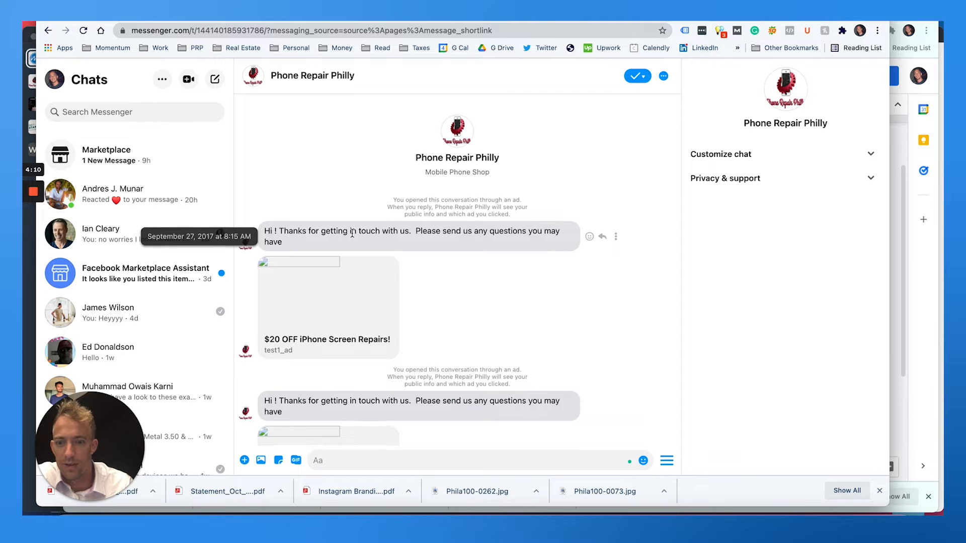
{"action": "scroll", "scroll_direction": "down", "scroll_amount": 3}
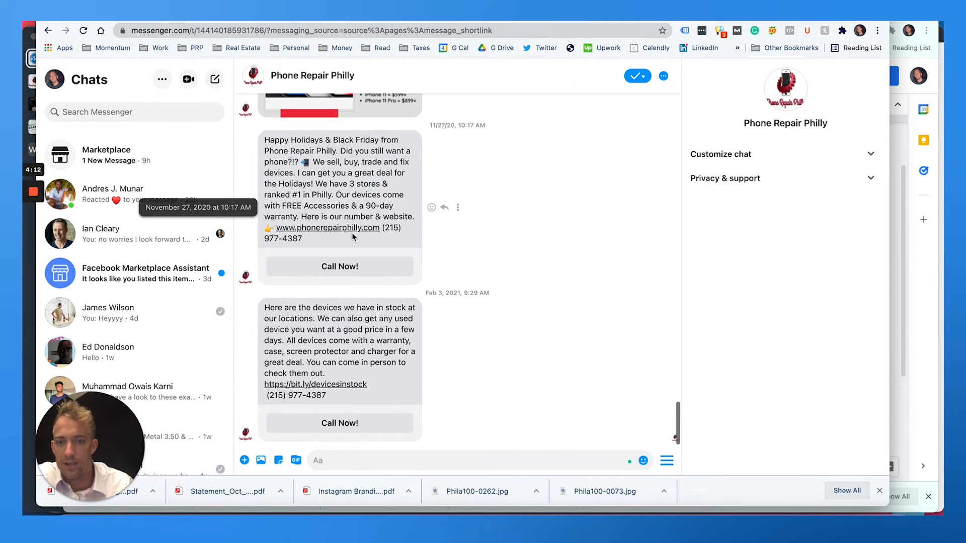
{"action": "scroll", "scroll_direction": "up", "scroll_amount": 3}
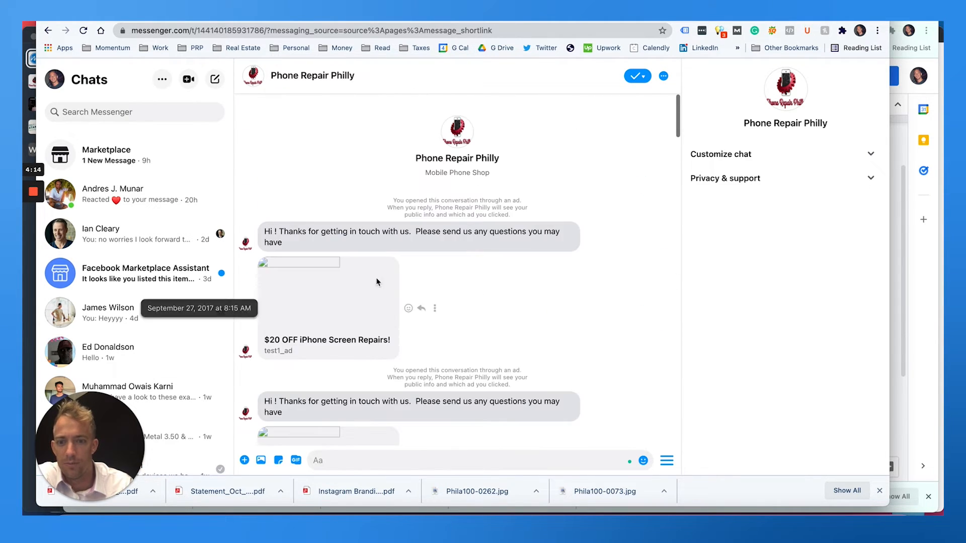
{"action": "mouse_move", "coordinate": [508, 246]}
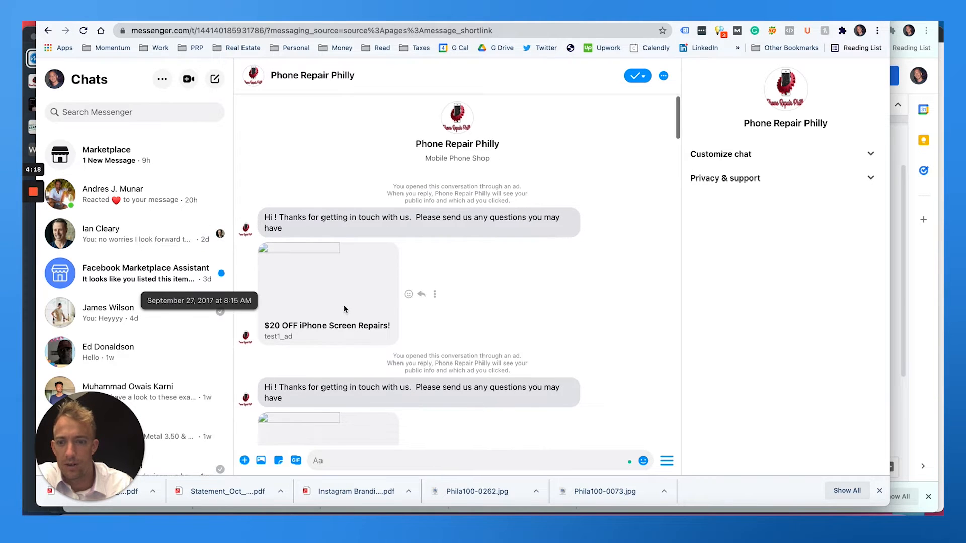
{"action": "scroll", "scroll_direction": "down", "scroll_amount": 3}
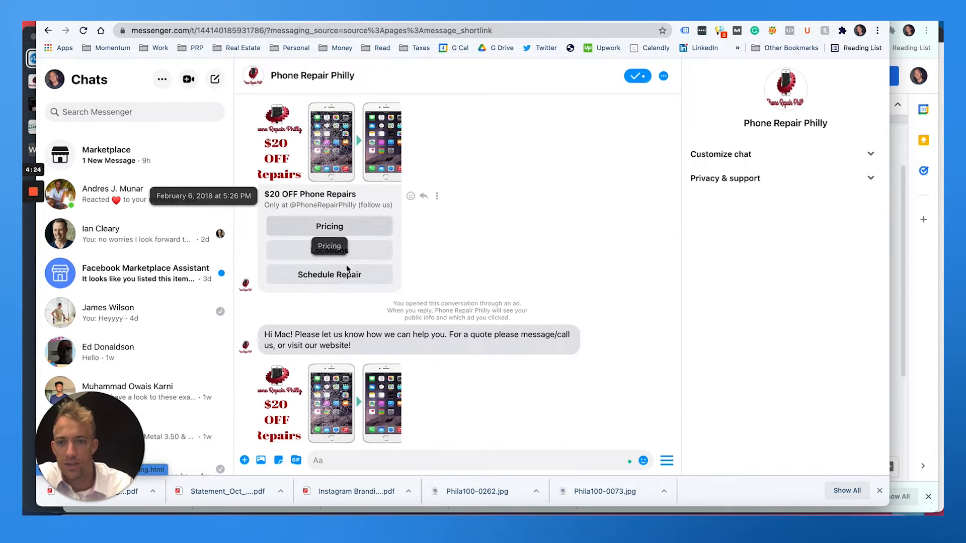
{"action": "scroll", "scroll_direction": "down", "scroll_amount": 3}
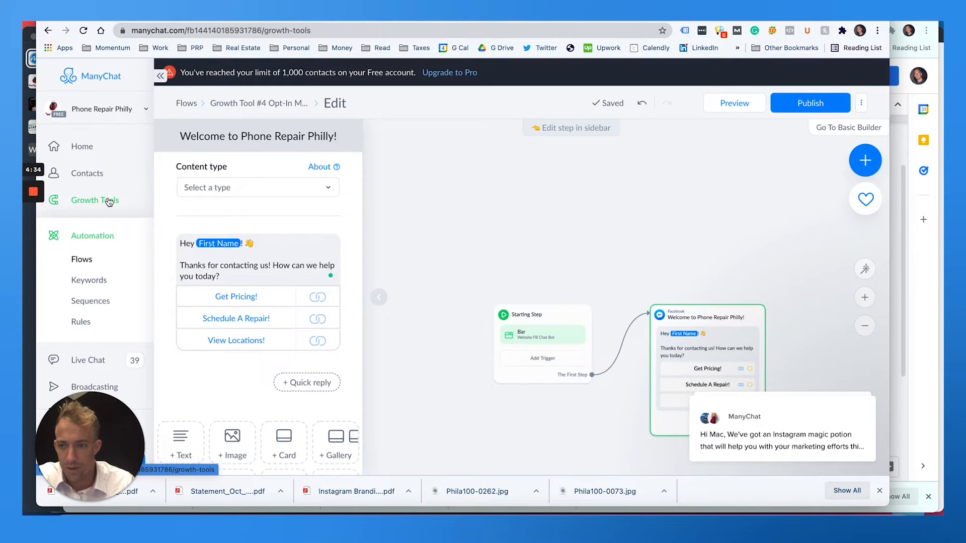
Go through Growth Tools to the Live Chat inbox of 39 open conversations.
{"action": "left_click", "coordinate": [95, 200]}
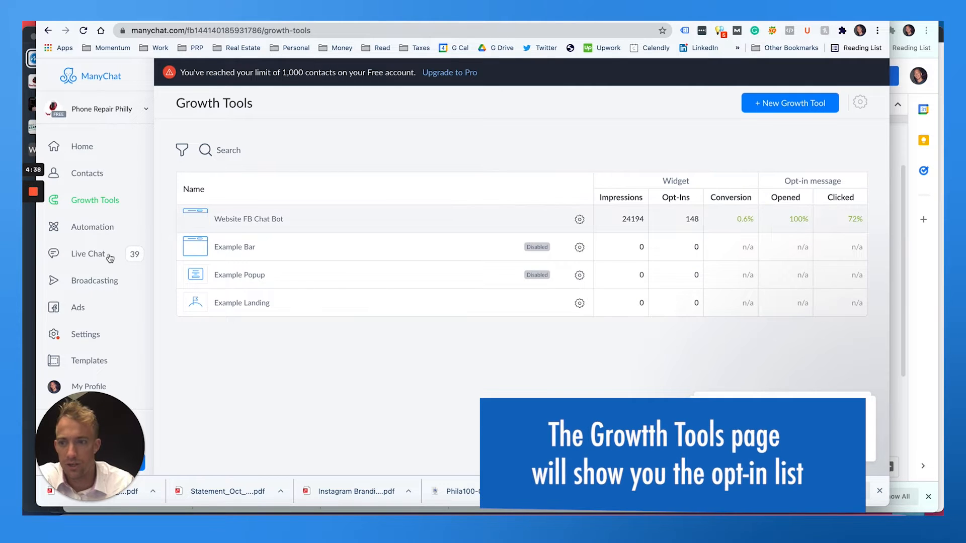
{"action": "left_click", "coordinate": [88, 254]}
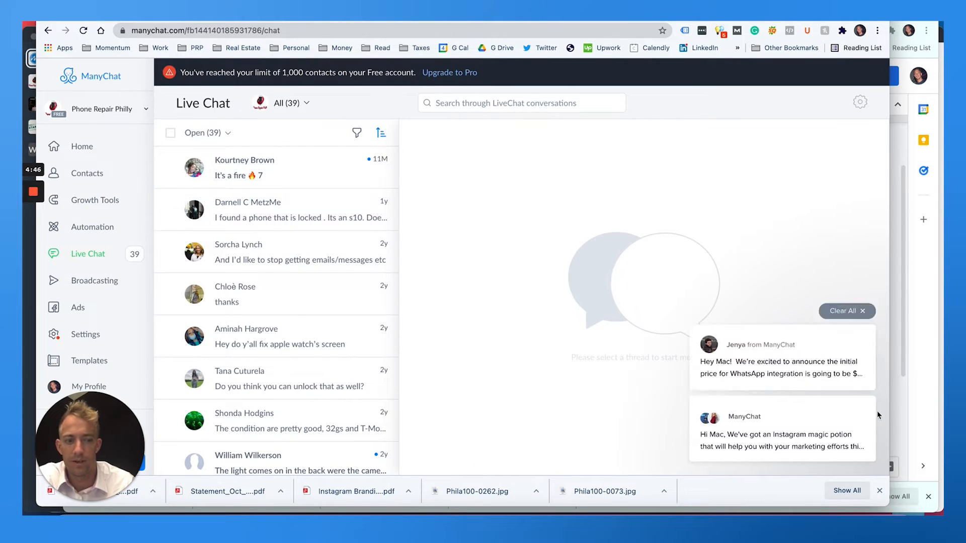
Clear the notifications and open the top subscriber's devices-in-stock conversation.
{"action": "left_click", "coordinate": [846, 311]}
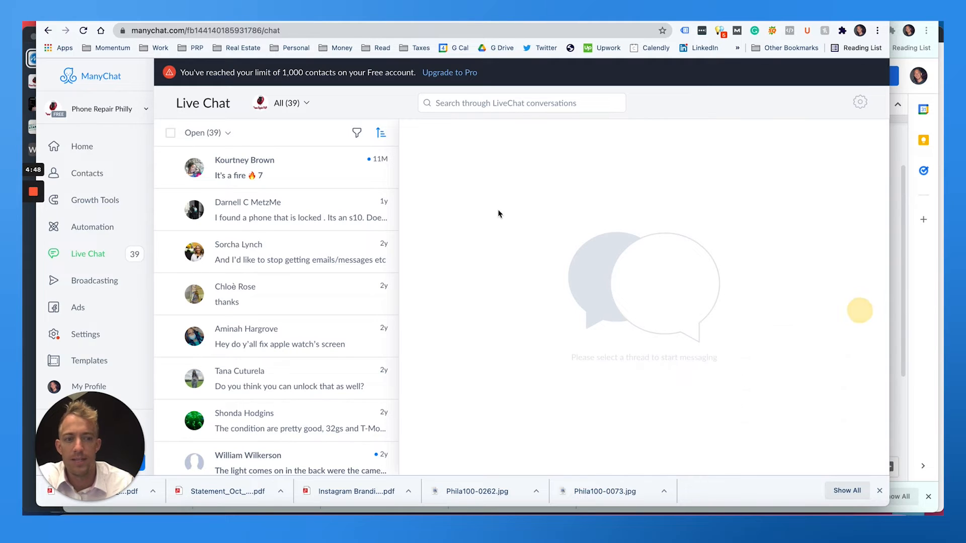
{"action": "left_click", "coordinate": [244, 167]}
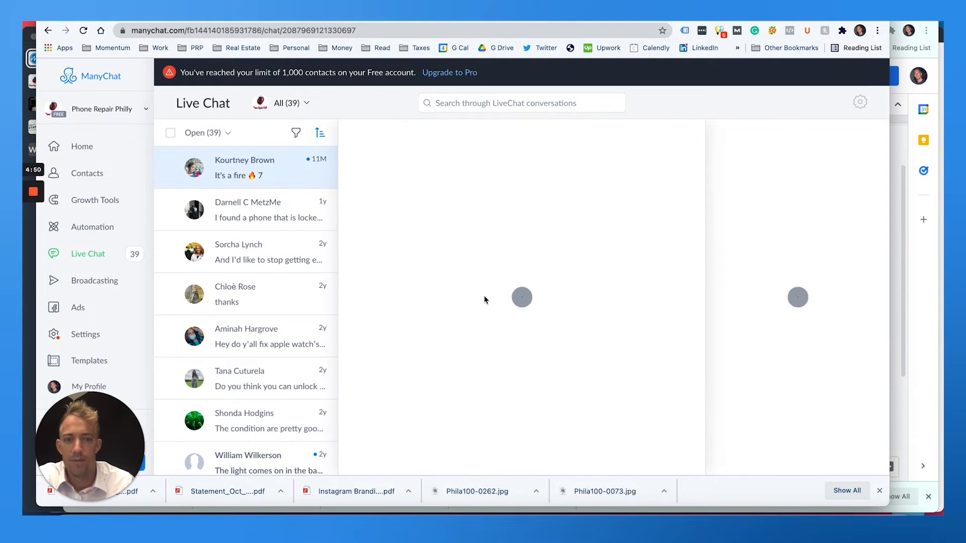
{"action": "left_click", "coordinate": [245, 167]}
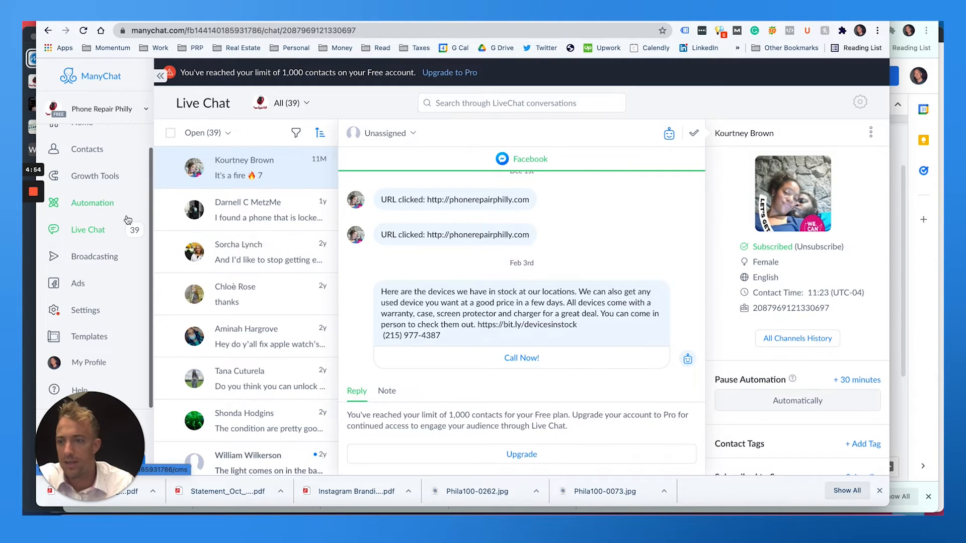
{"action": "mouse_move", "coordinate": [94, 256]}
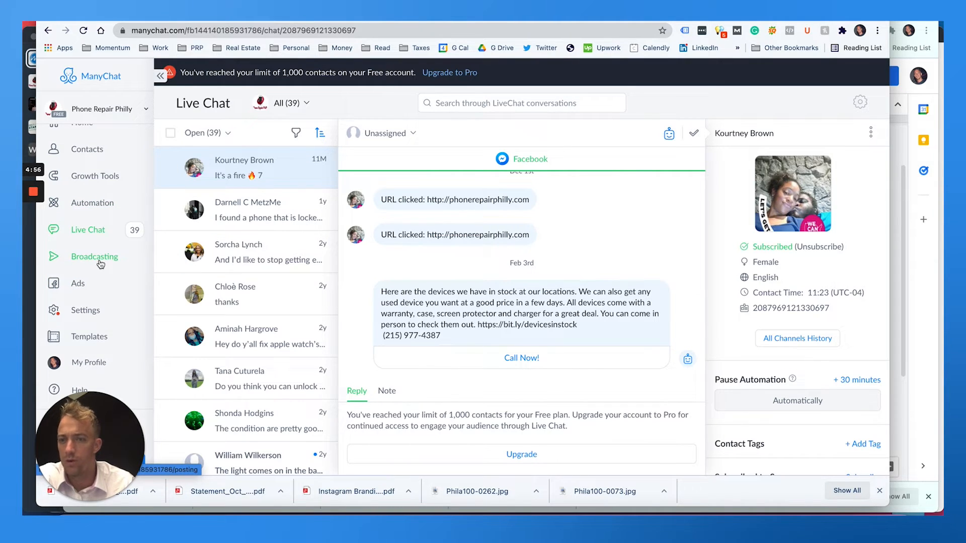
Show the Broadcasts history and the options menu for the latest February broadcast.
{"action": "left_click", "coordinate": [94, 257]}
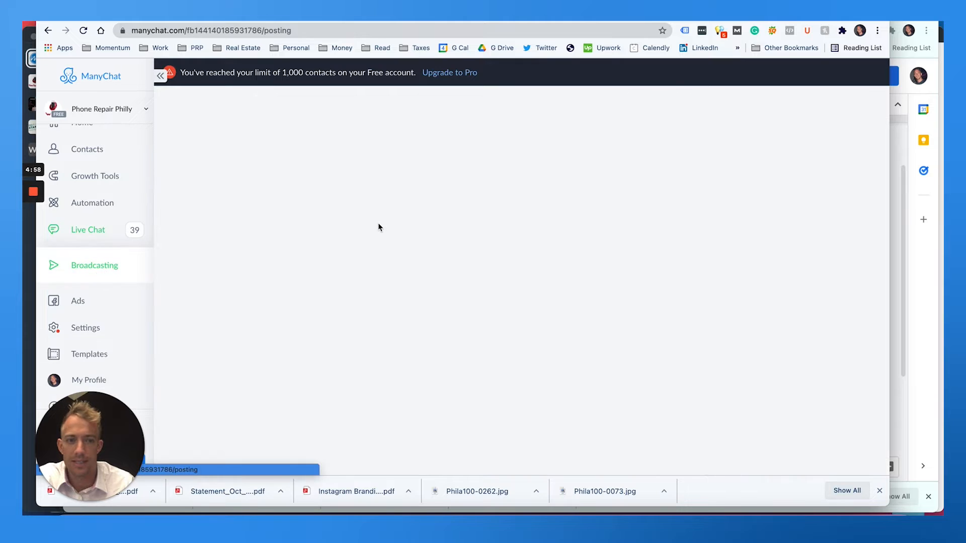
{"action": "left_click", "coordinate": [94, 265]}
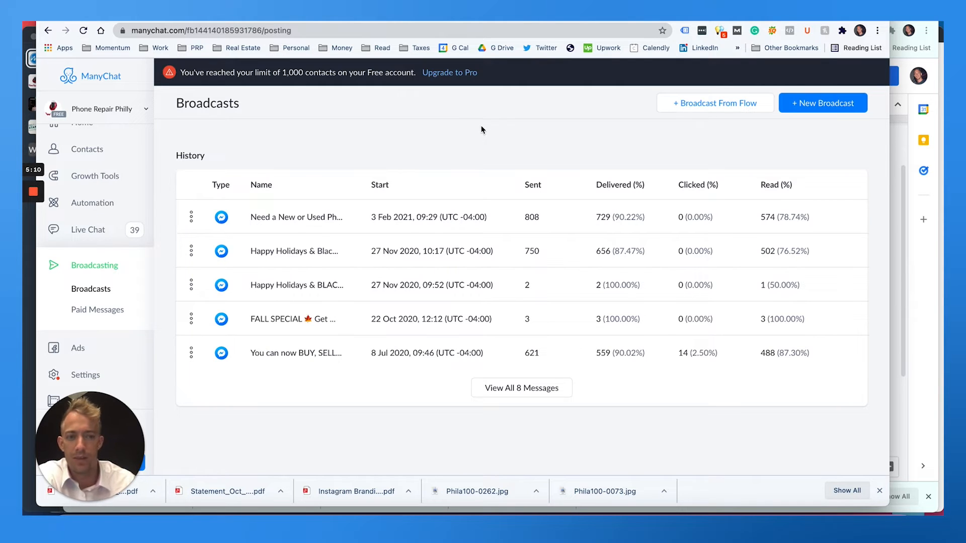
{"action": "mouse_move", "coordinate": [556, 226]}
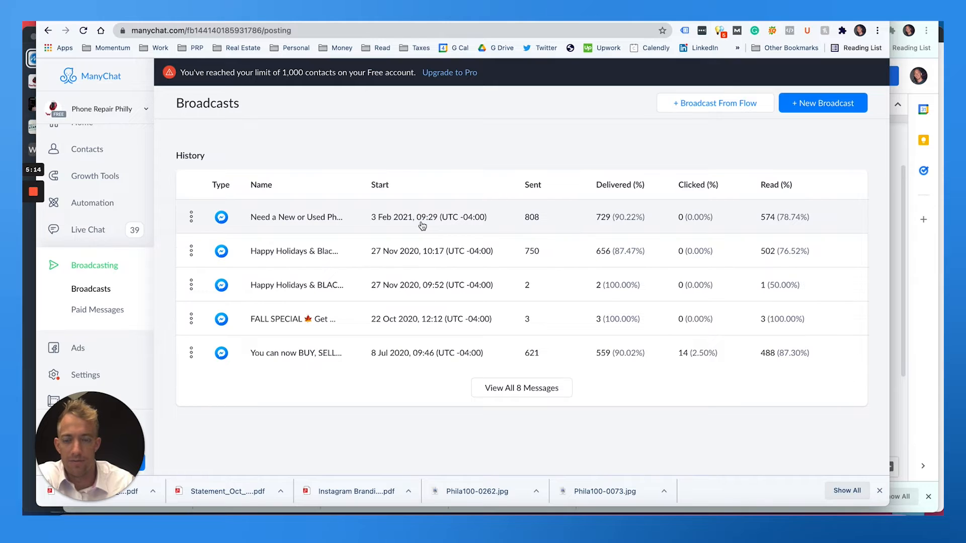
{"action": "left_click", "coordinate": [191, 217]}
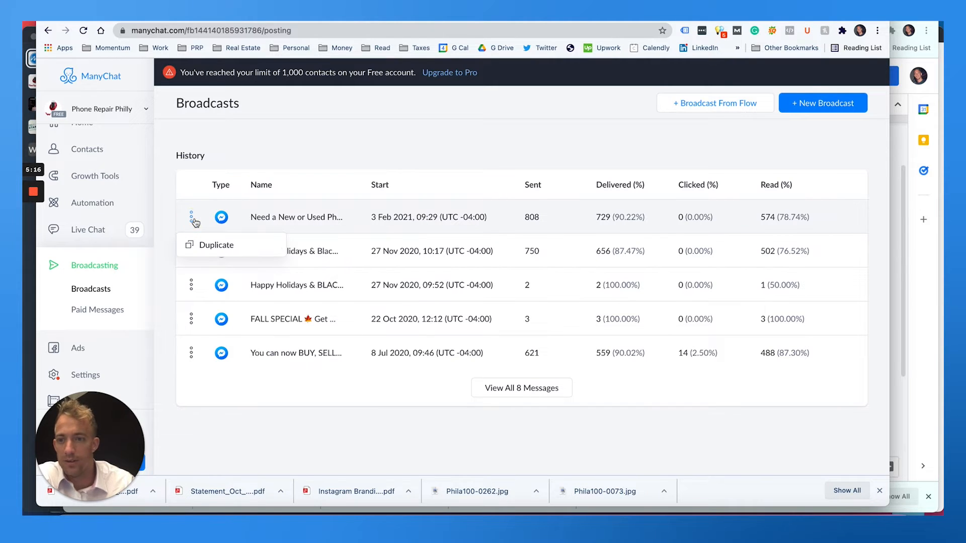
{"action": "mouse_move", "coordinate": [570, 208]}
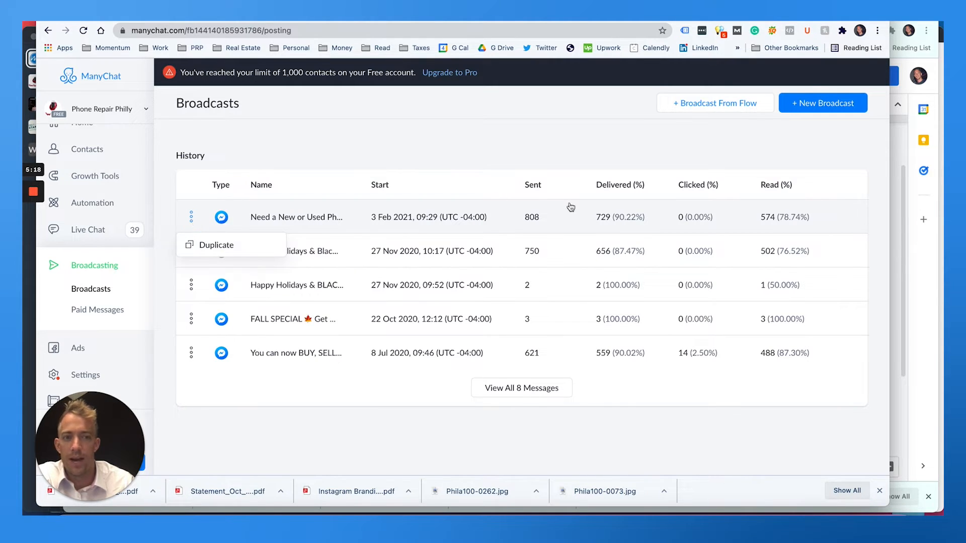
{"action": "mouse_move", "coordinate": [714, 103]}
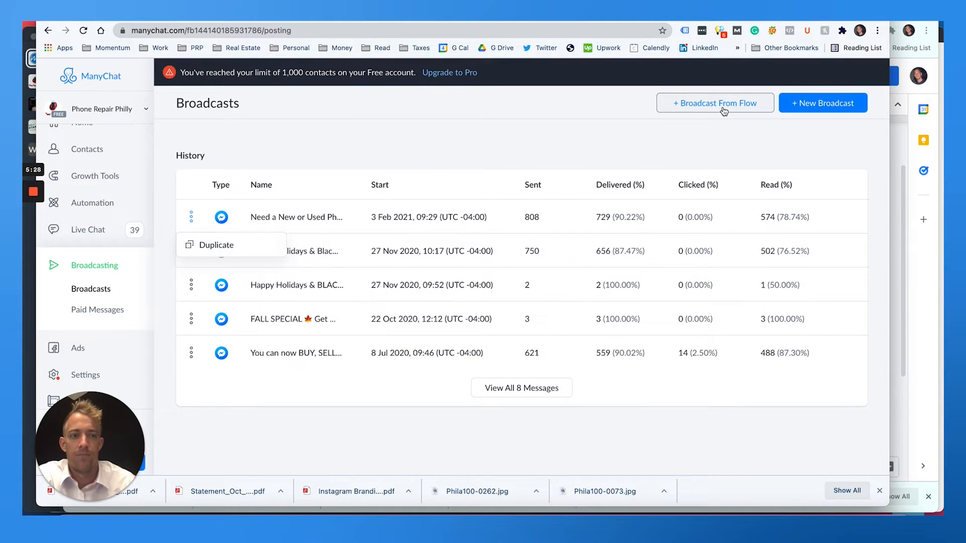
{"action": "mouse_move", "coordinate": [699, 216]}
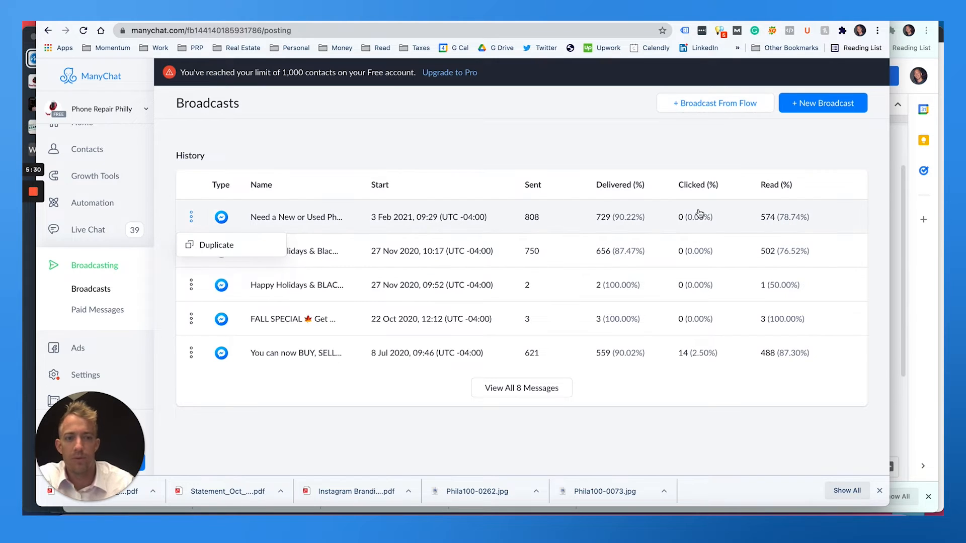
{"action": "mouse_move", "coordinate": [537, 195]}
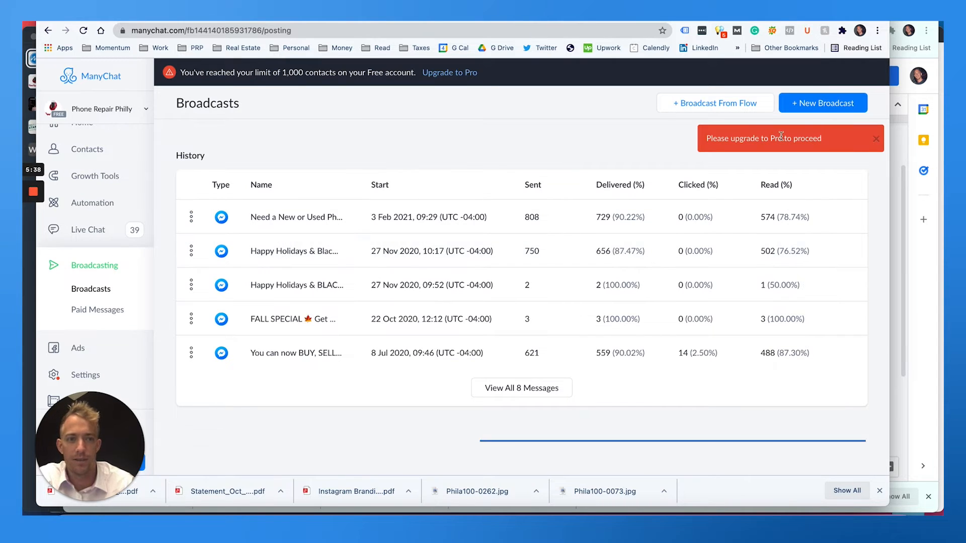
Upgrade the ManyChat account to Pro from the $25.00/month offer for 501–2500 contacts.
{"action": "left_click", "coordinate": [822, 102]}
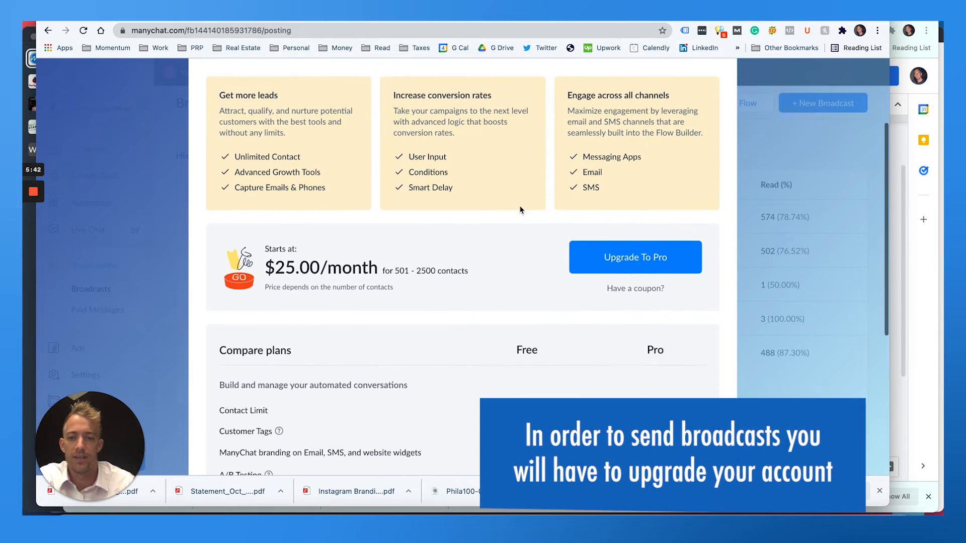
{"action": "scroll", "scroll_direction": "down", "scroll_amount": 3}
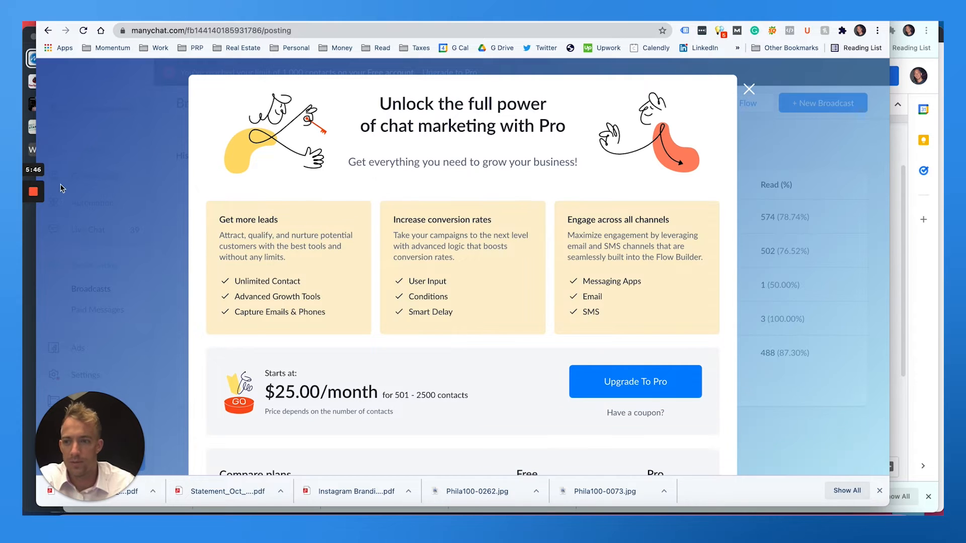
{"action": "left_click", "coordinate": [749, 89]}
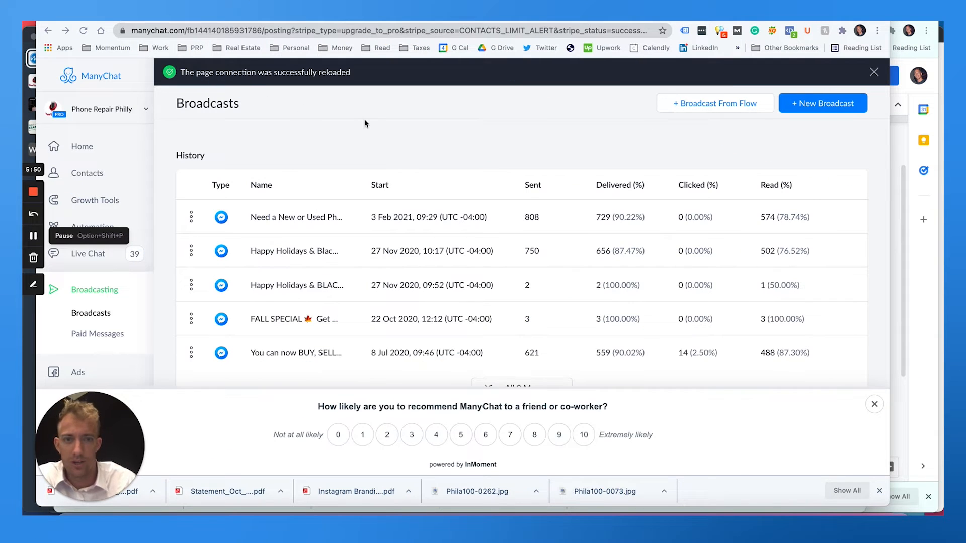
{"action": "mouse_move", "coordinate": [524, 316]}
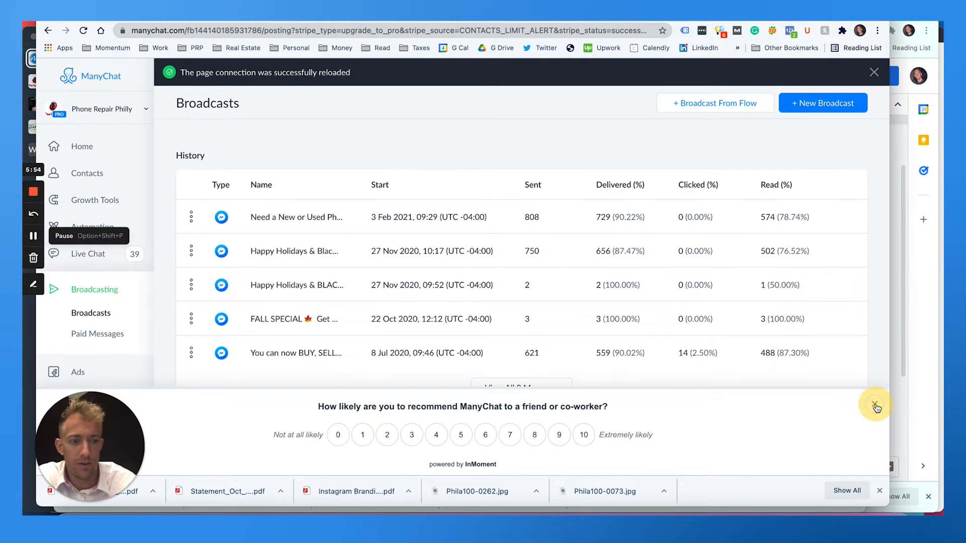
Dismiss the 'How likely are you to recommend ManyChat' survey bar and start a new broadcast.
{"action": "left_click", "coordinate": [876, 408]}
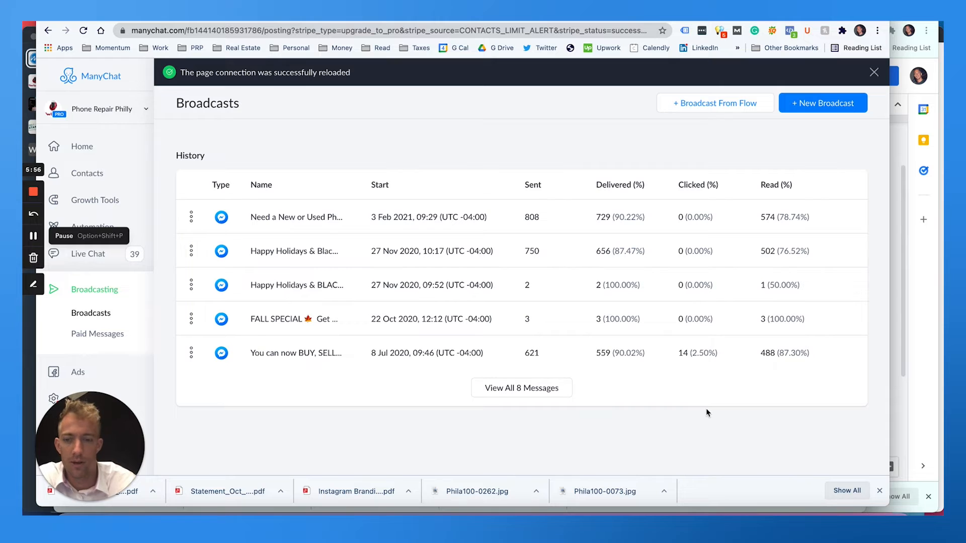
{"action": "mouse_move", "coordinate": [192, 216]}
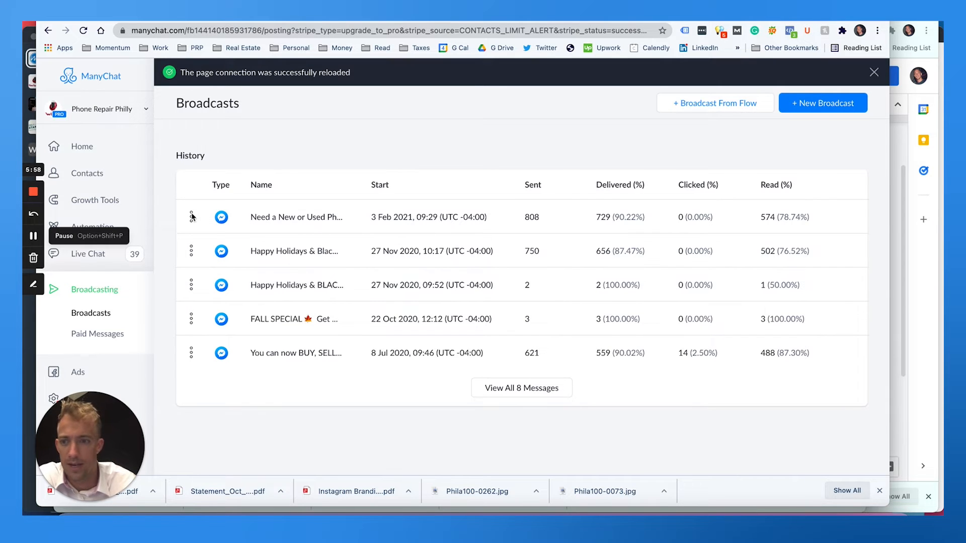
{"action": "left_click", "coordinate": [821, 102]}
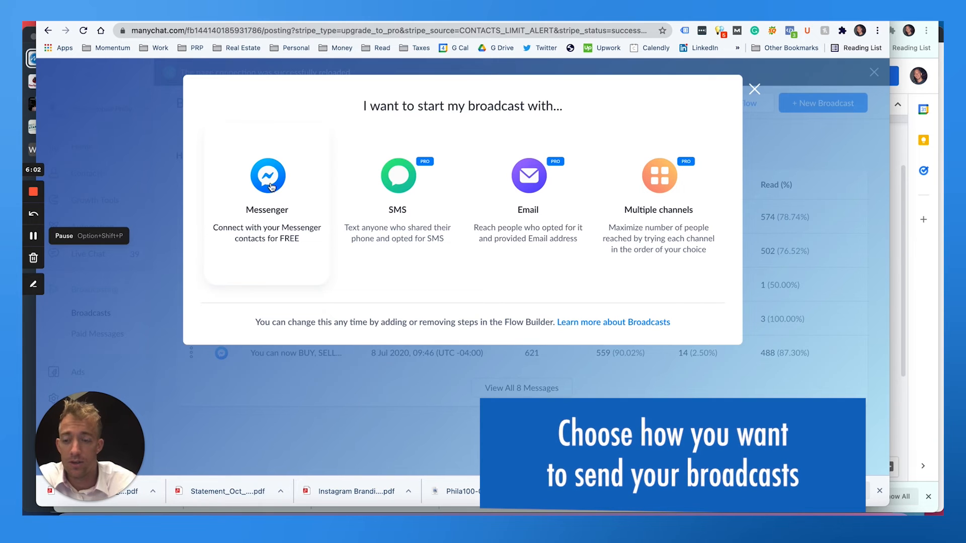
{"action": "mouse_move", "coordinate": [430, 298]}
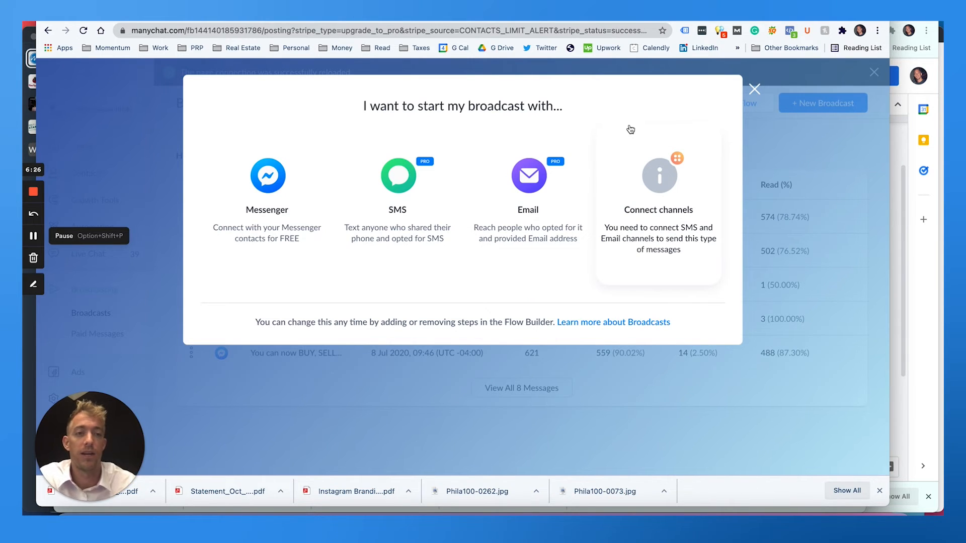
{"action": "mouse_move", "coordinate": [738, 96]}
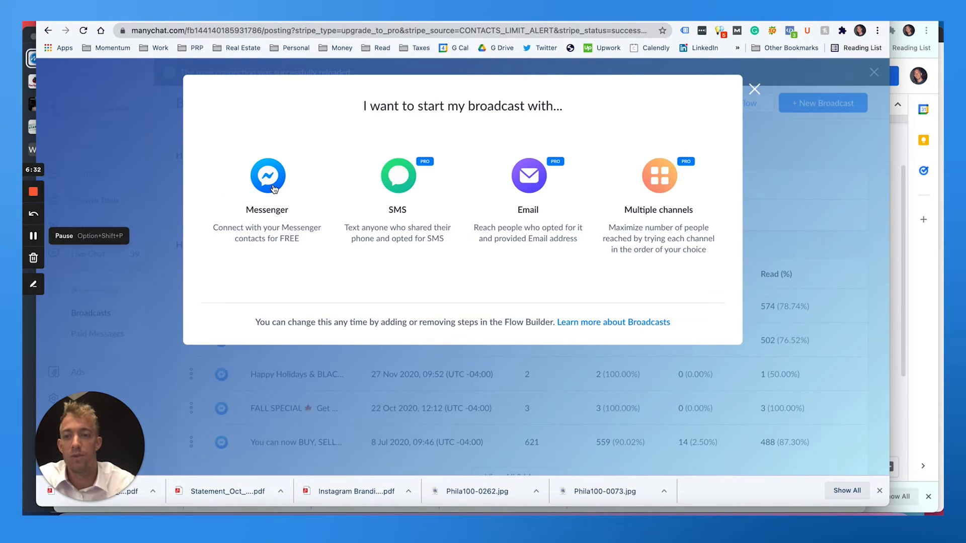
Choose Messenger as the new broadcast's starting channel.
{"action": "left_click", "coordinate": [267, 175]}
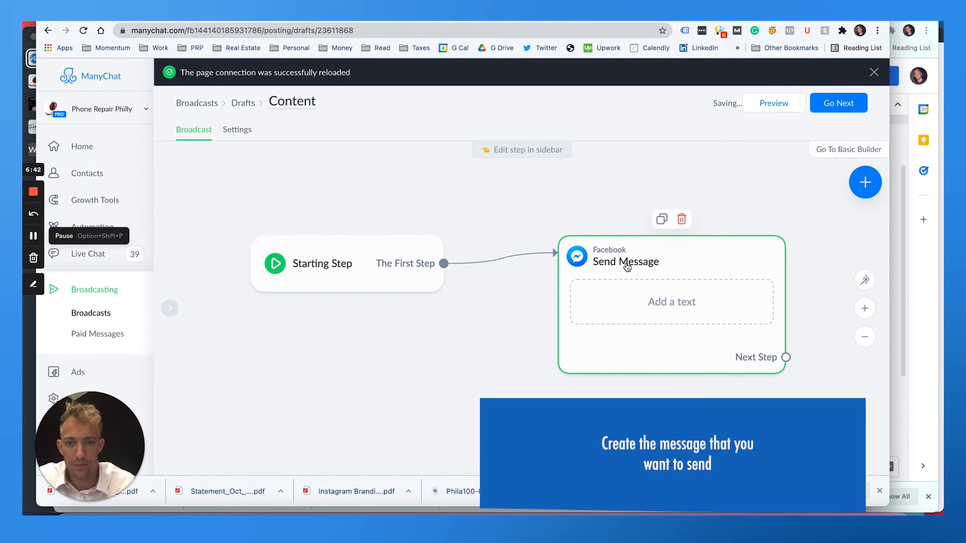
Open the send-message step and rewrite its text as the sell-your-old-phone pitch.
{"action": "left_click", "coordinate": [626, 261]}
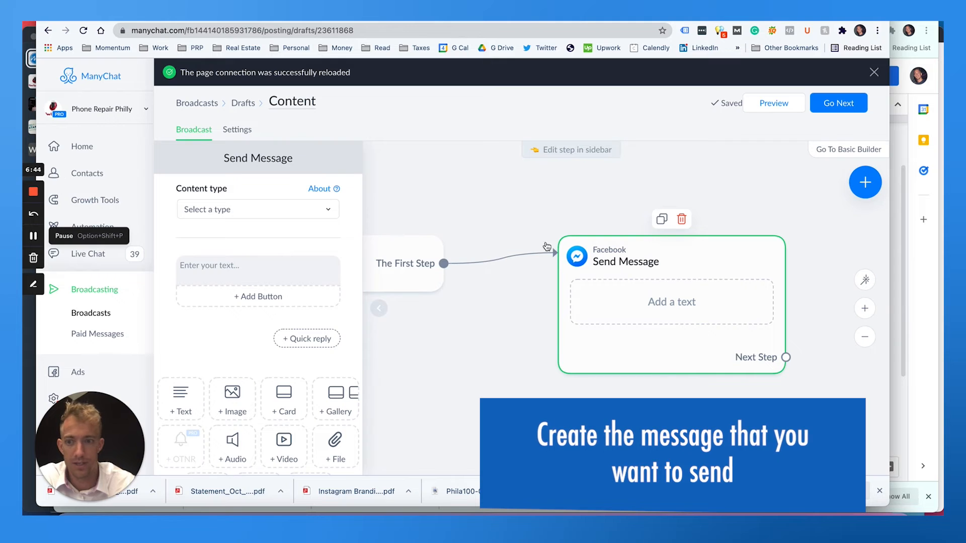
{"action": "left_click", "coordinate": [257, 208]}
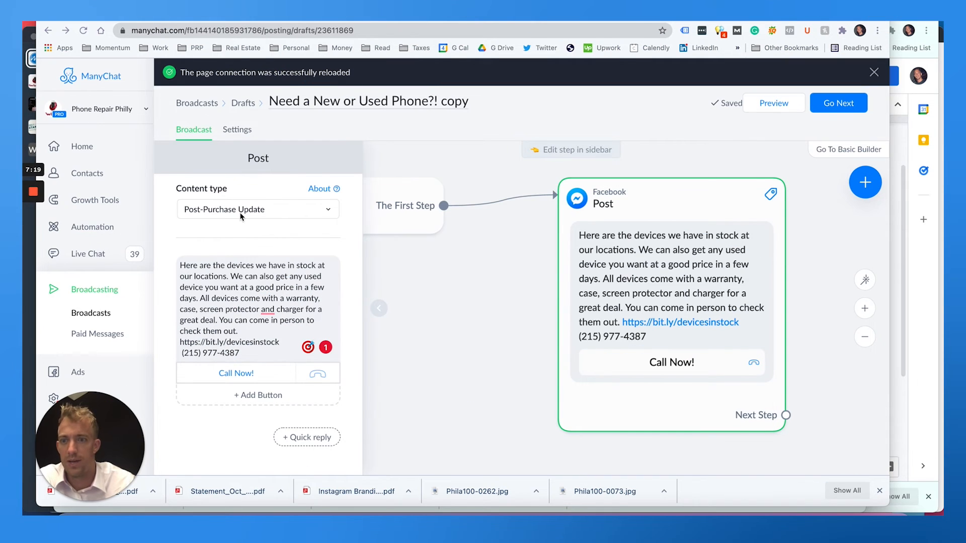
{"action": "mouse_move", "coordinate": [250, 232]}
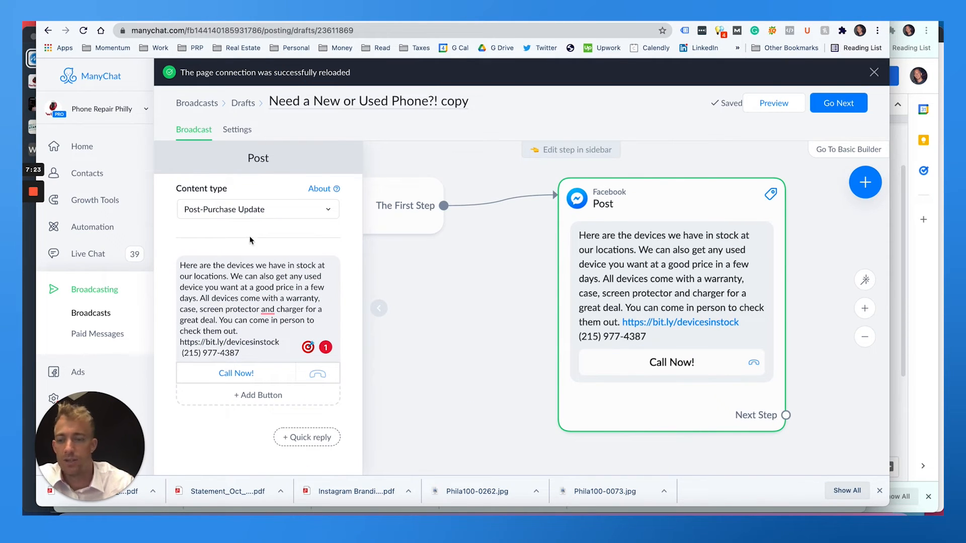
{"action": "left_click", "coordinate": [256, 308]}
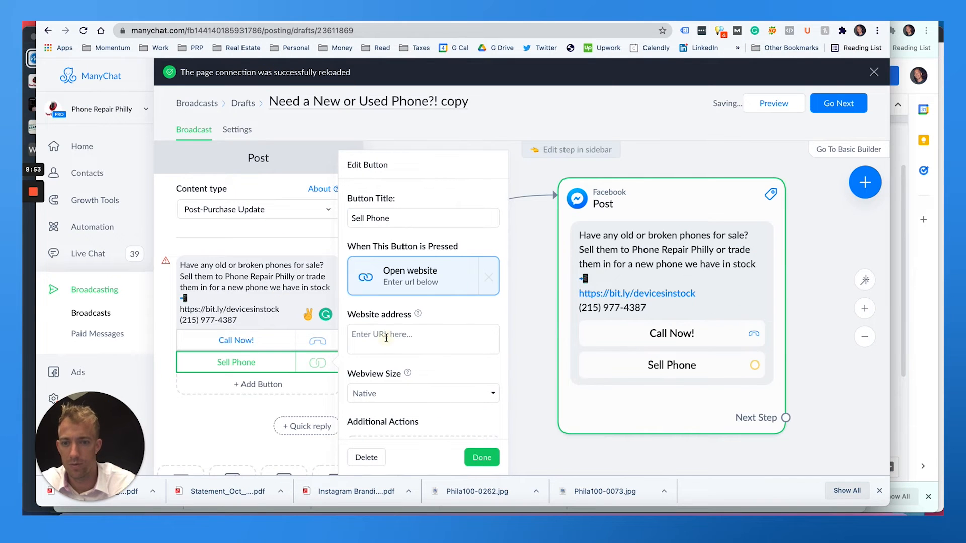
{"action": "type", "text": "https://www.phonerepairphilly.com/sell-phone.html"}
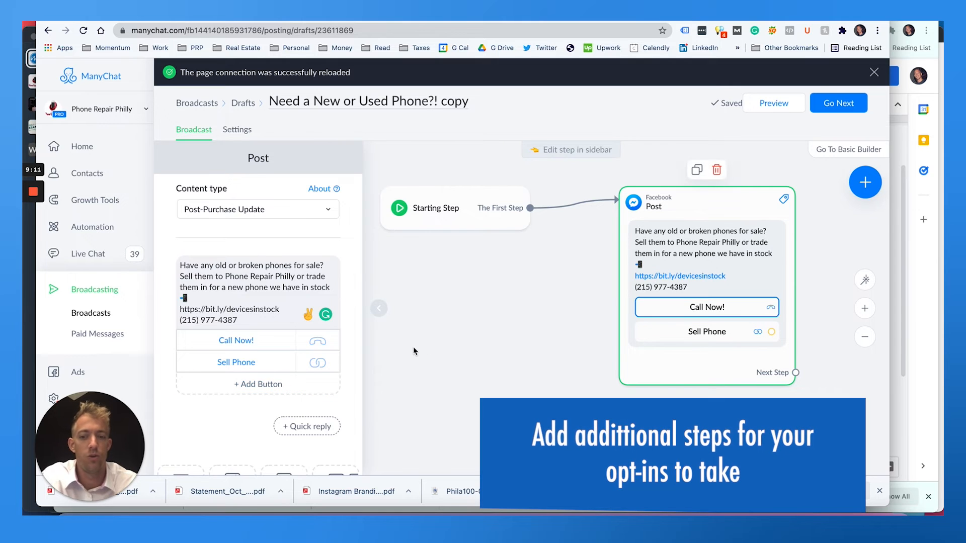
{"action": "scroll", "scroll_direction": "down", "scroll_amount": 3}
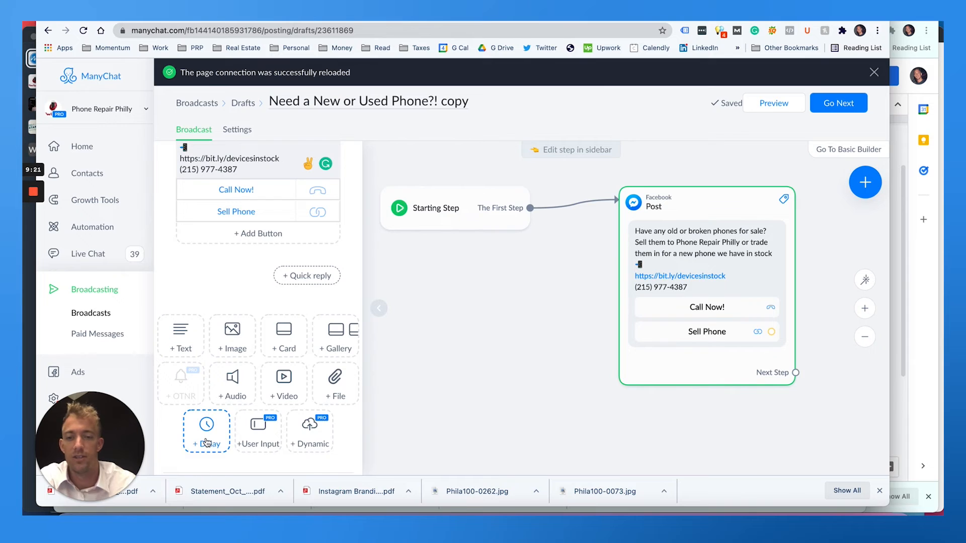
{"action": "left_click", "coordinate": [206, 430]}
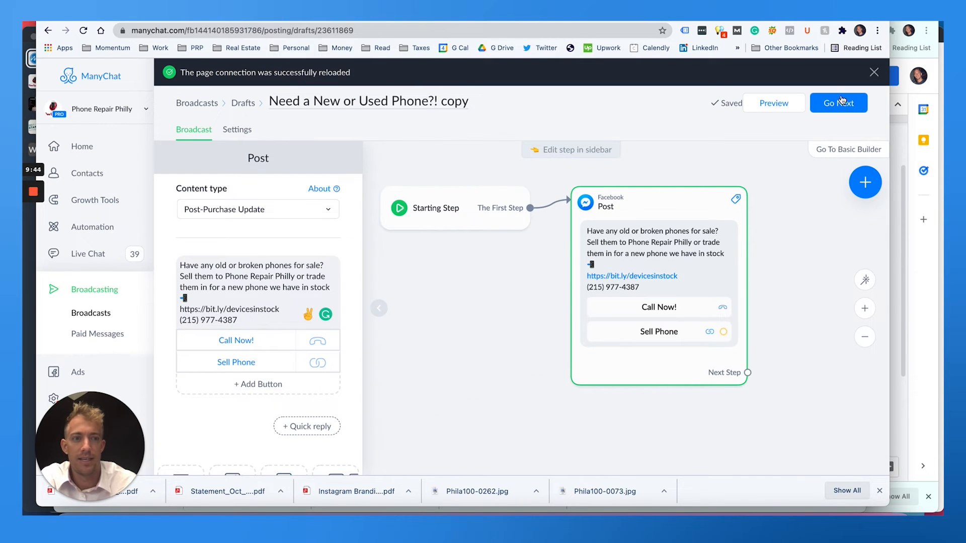
Move past the message and the 'Almost there' preview to the broadcast Settings.
{"action": "left_click", "coordinate": [774, 102]}
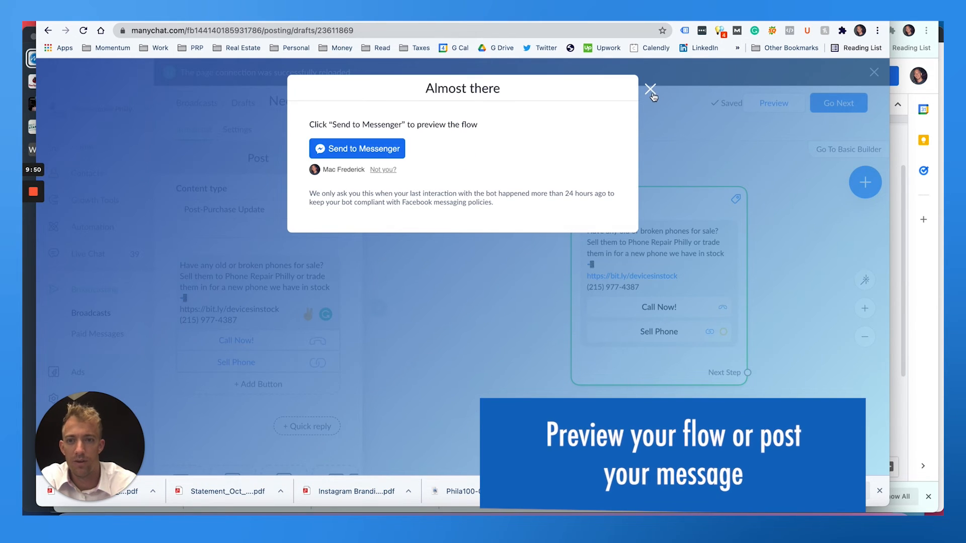
{"action": "left_click", "coordinate": [650, 90]}
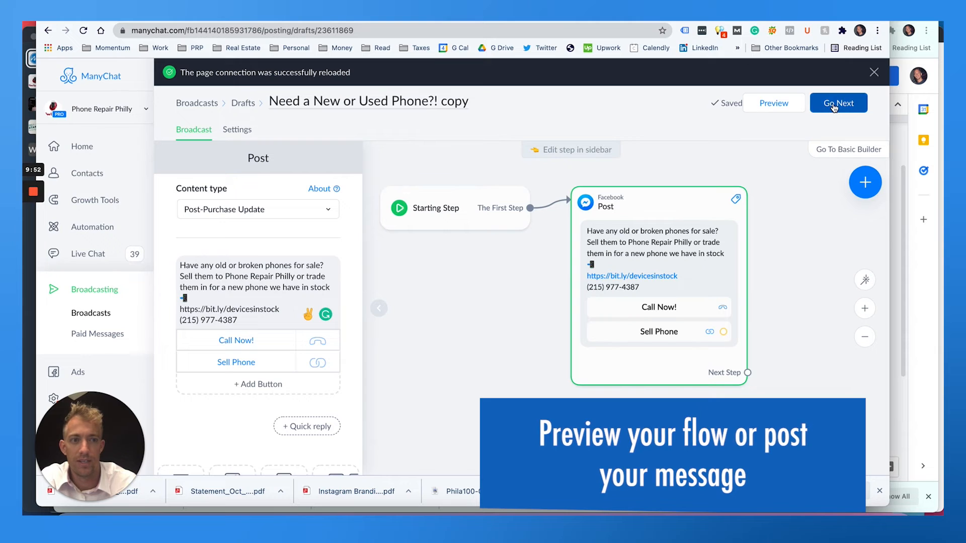
{"action": "left_click", "coordinate": [838, 103]}
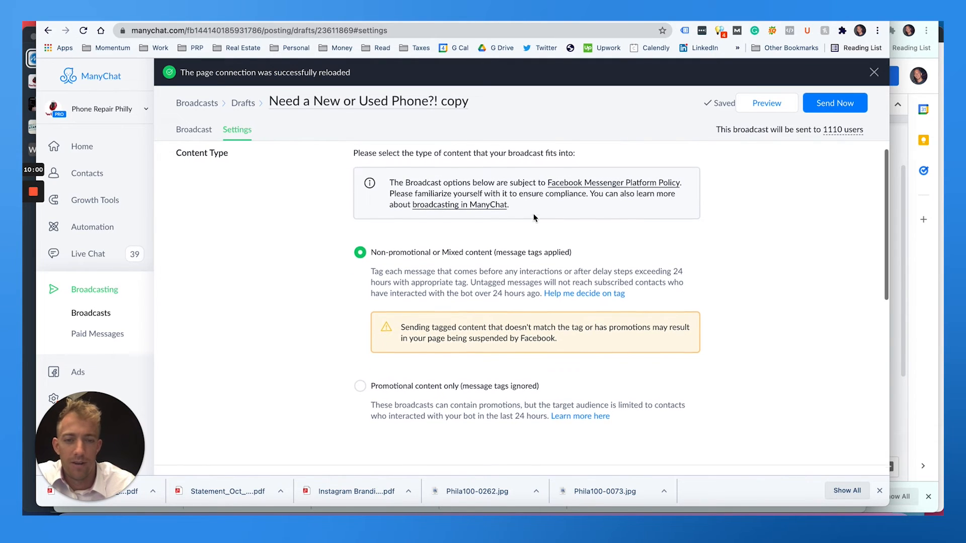
Review Schedule and Time Zone settings, confirming 'Start sending now' and Non-promotional content.
{"action": "scroll", "scroll_direction": "down", "scroll_amount": 3}
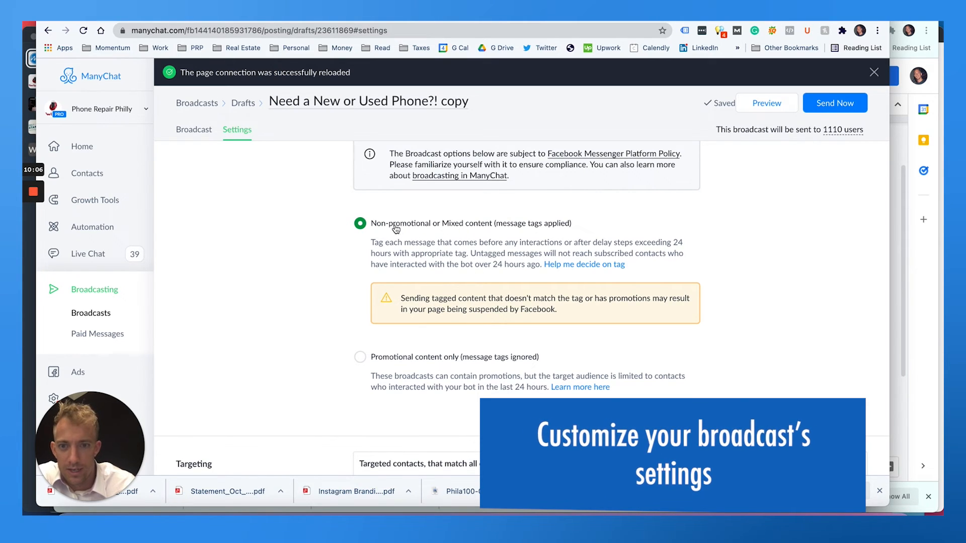
{"action": "mouse_move", "coordinate": [502, 236]}
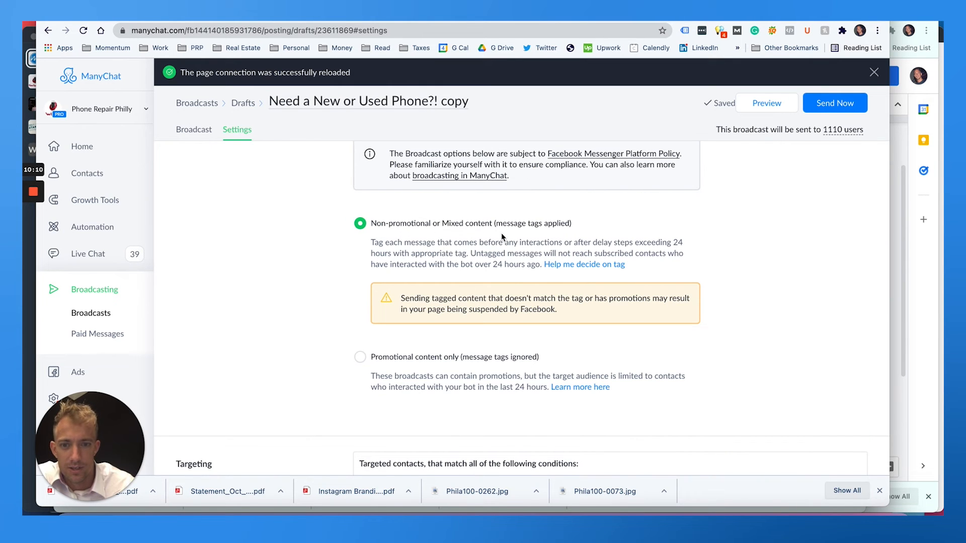
{"action": "scroll", "scroll_direction": "down", "scroll_amount": 3}
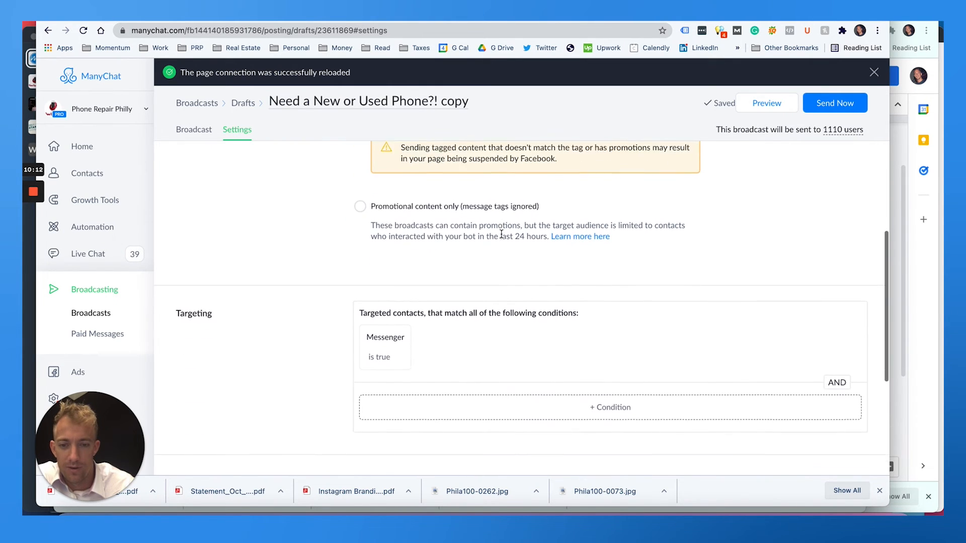
{"action": "scroll", "scroll_direction": "up", "scroll_amount": 3}
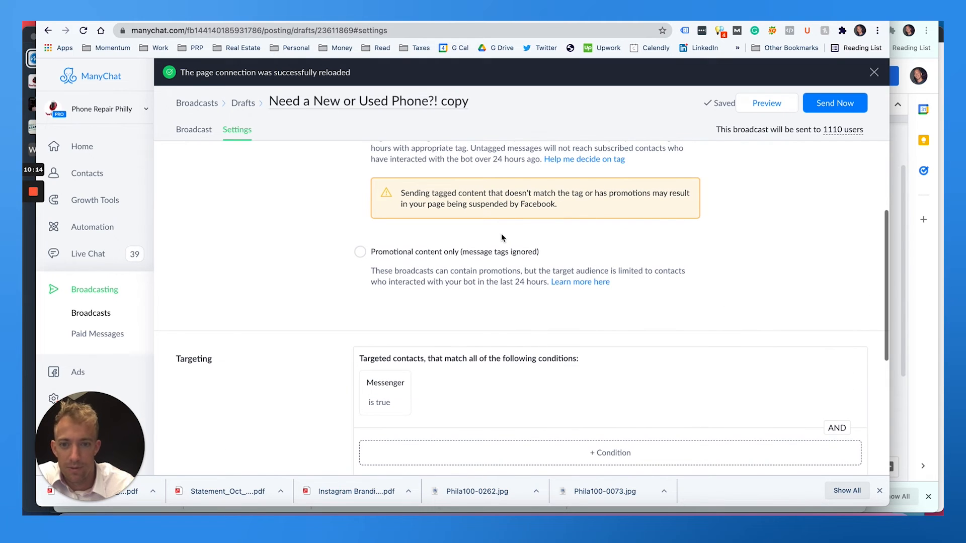
{"action": "scroll", "scroll_direction": "down", "scroll_amount": 3}
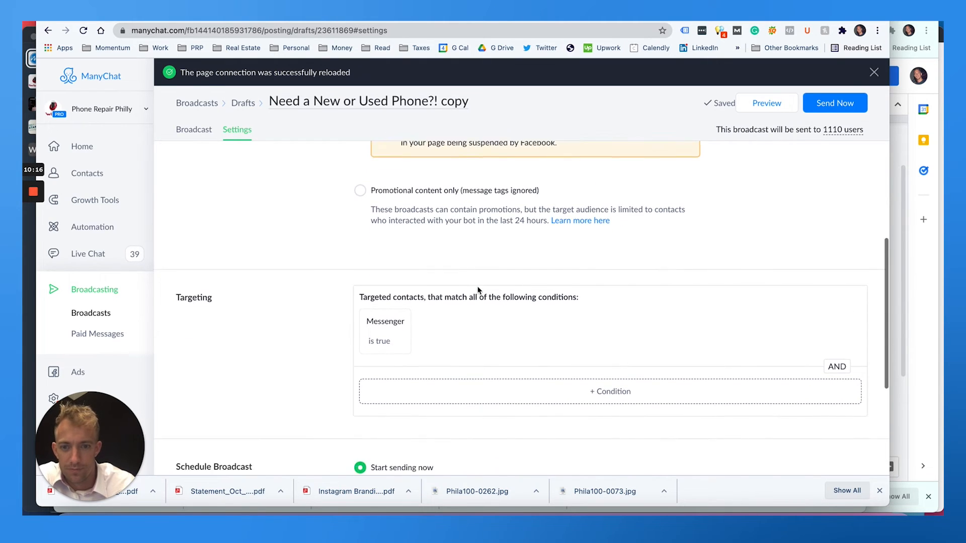
{"action": "scroll", "scroll_direction": "down", "scroll_amount": 3}
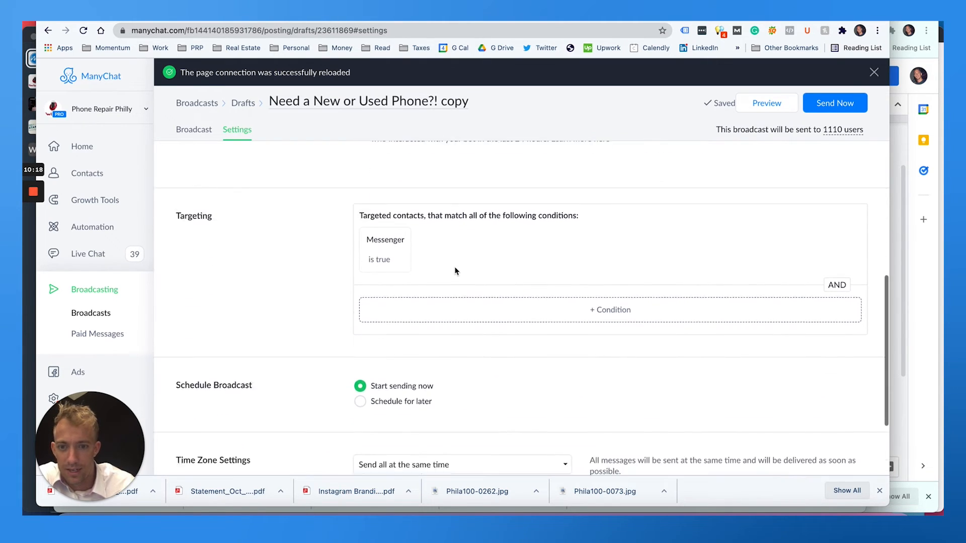
{"action": "scroll", "scroll_direction": "down", "scroll_amount": 3}
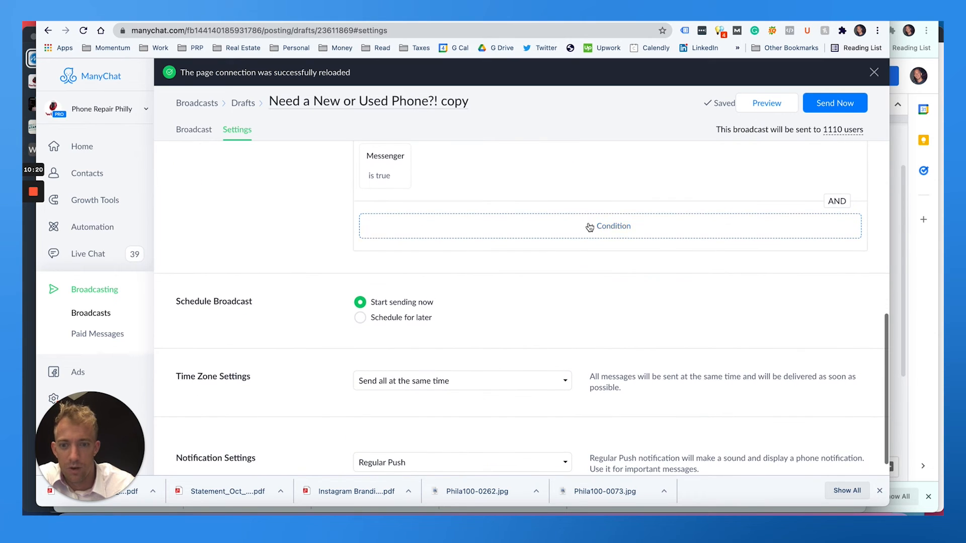
{"action": "scroll", "scroll_direction": "up", "scroll_amount": 3}
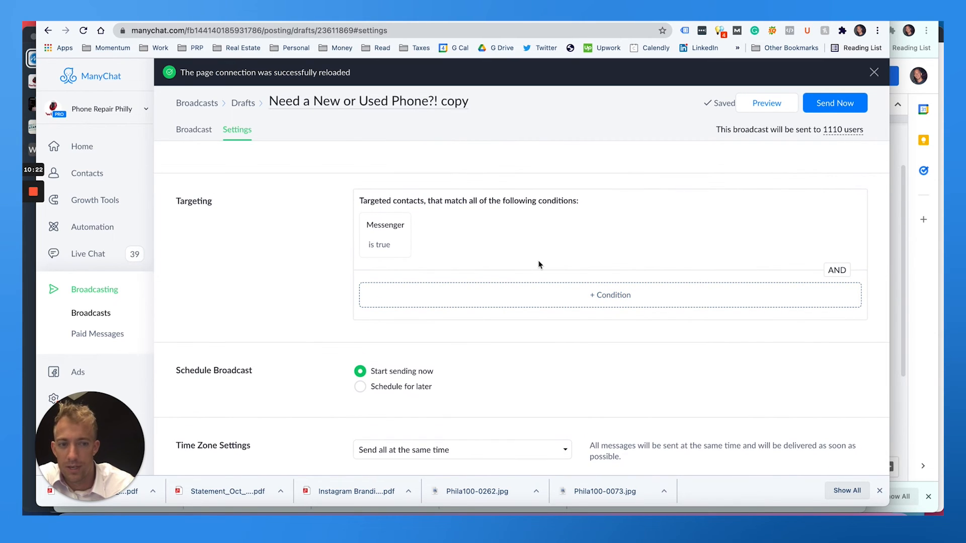
{"action": "scroll", "scroll_direction": "up", "scroll_amount": 3}
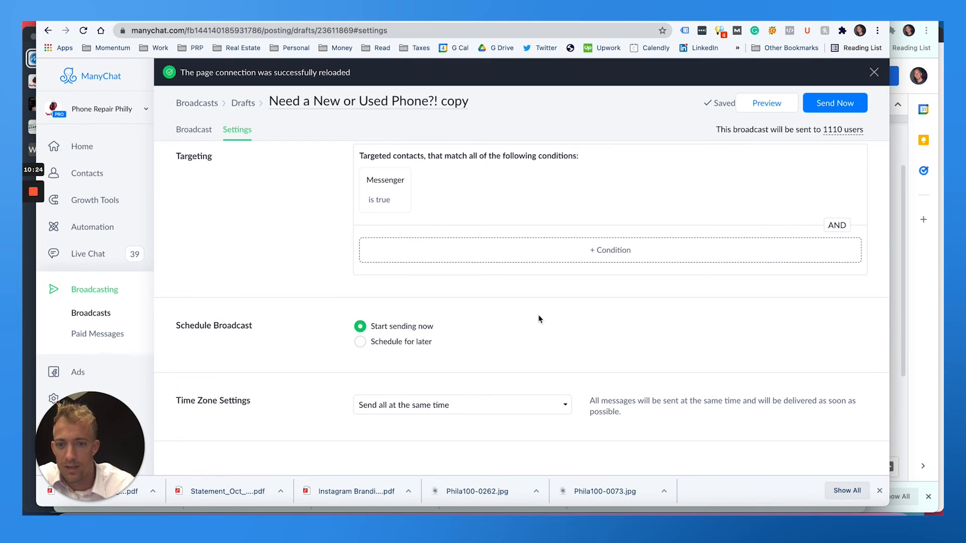
{"action": "scroll", "scroll_direction": "down", "scroll_amount": 3}
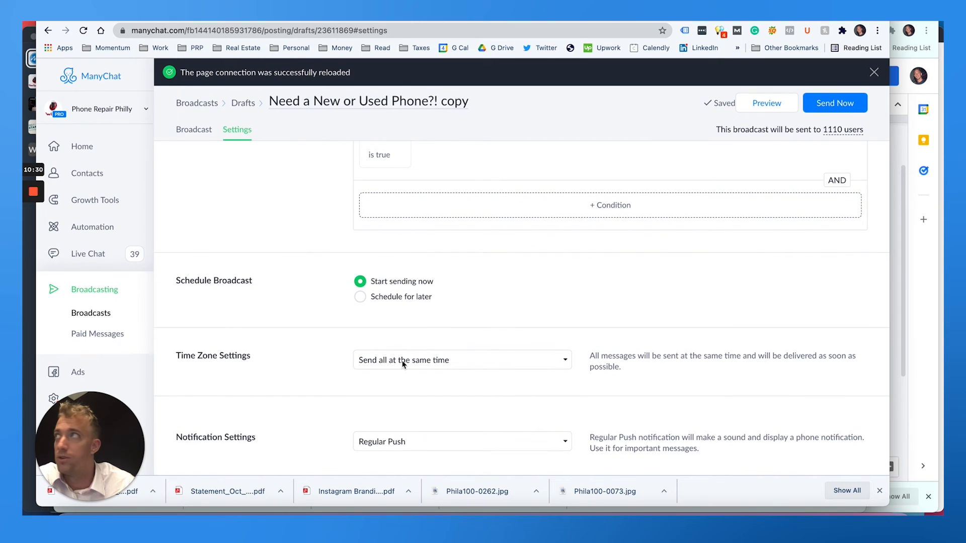
{"action": "scroll", "scroll_direction": "up", "scroll_amount": 3}
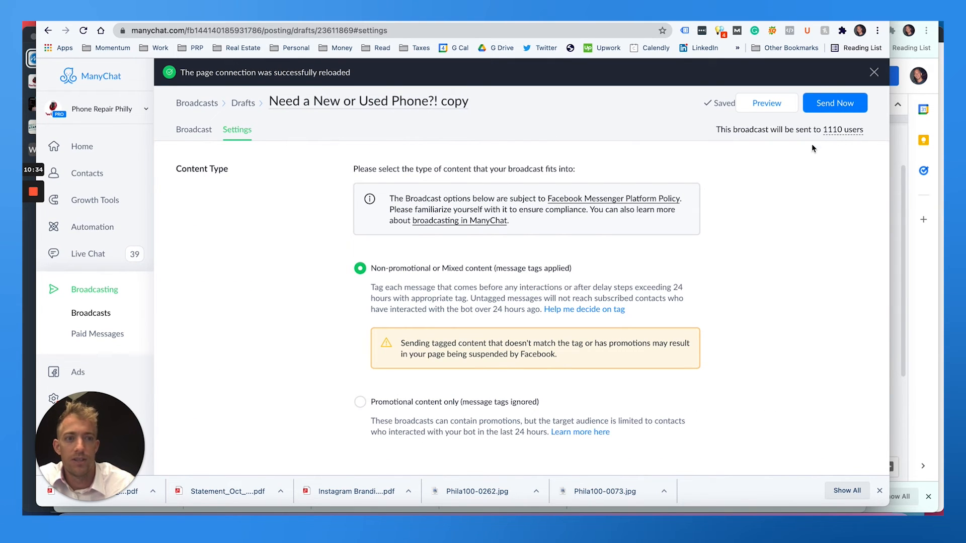
{"action": "mouse_move", "coordinate": [707, 172]}
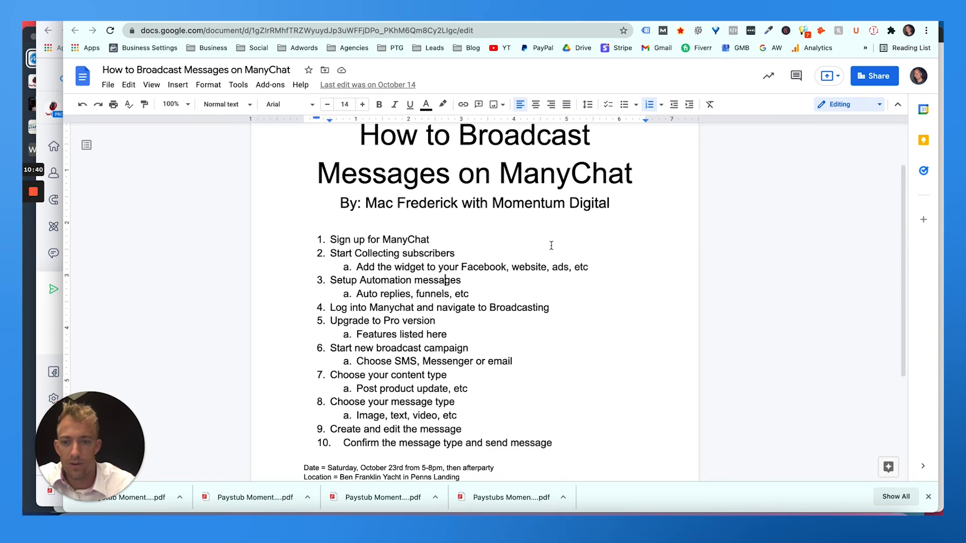
Scroll through the Google Docs outline's numbered broadcasting steps.
{"action": "scroll", "scroll_direction": "down", "scroll_amount": 3}
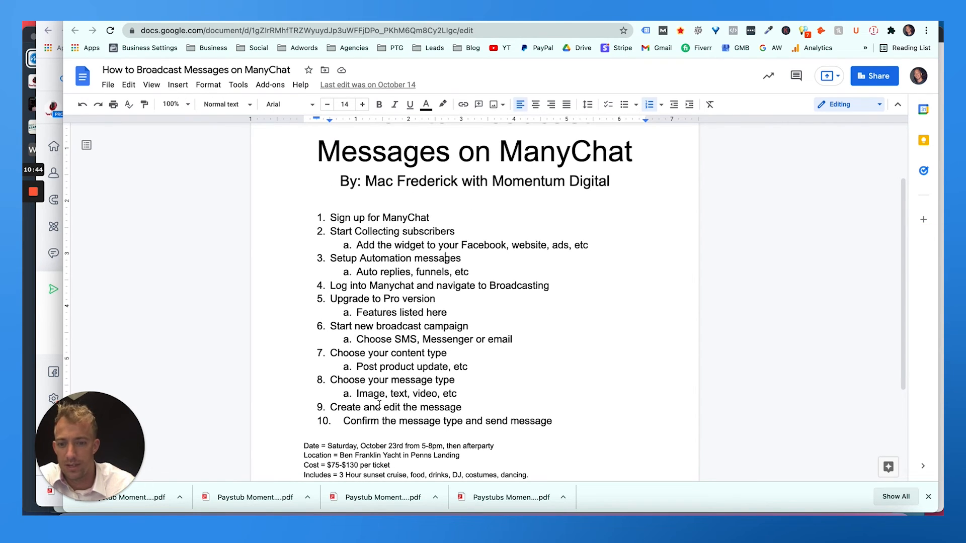
{"action": "scroll", "scroll_direction": "down", "scroll_amount": 3}
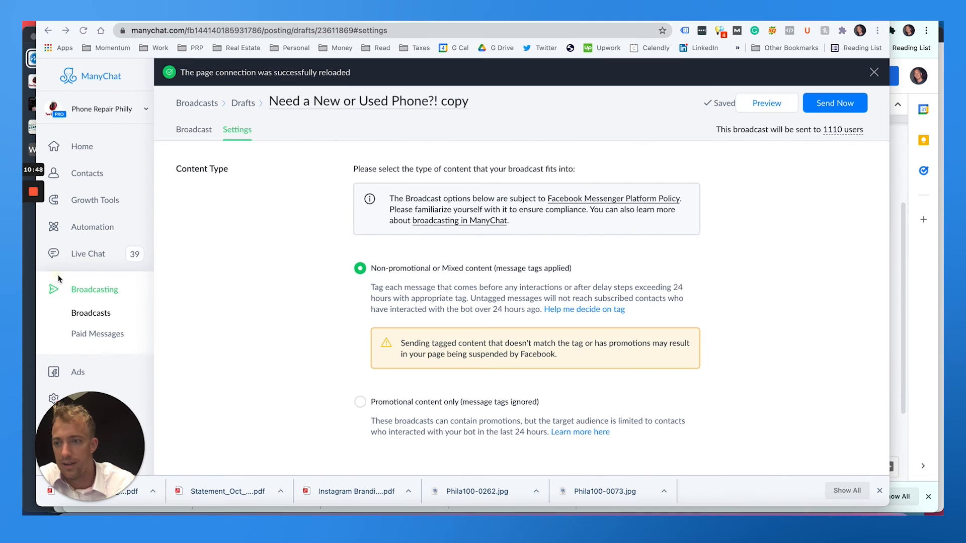
{"action": "mouse_move", "coordinate": [835, 102]}
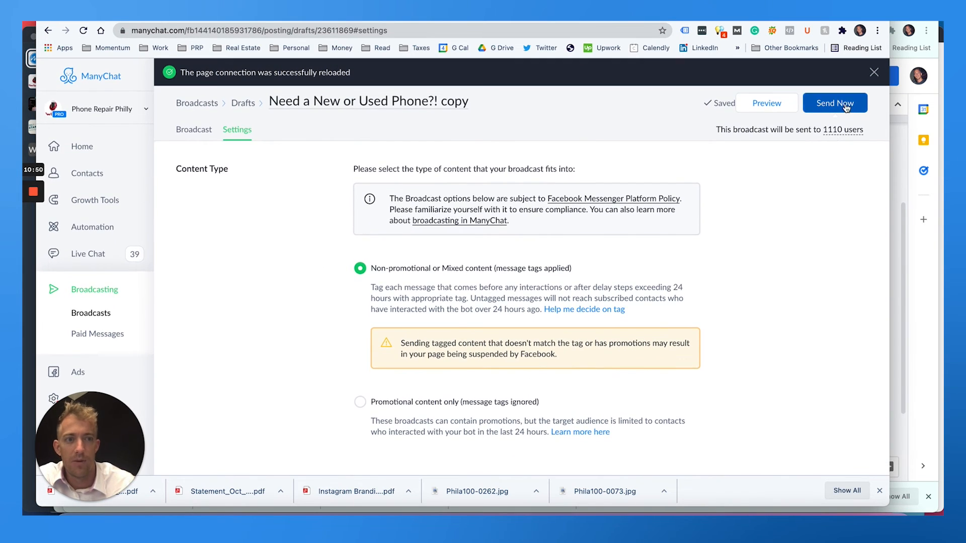
Send the broadcast to the 1,110 users after checking the message tag list.
{"action": "left_click", "coordinate": [834, 103]}
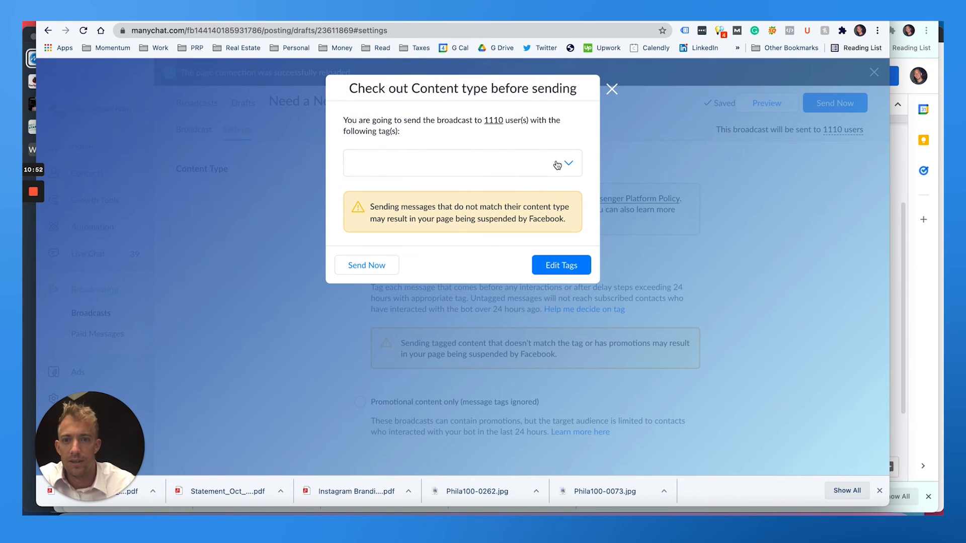
{"action": "left_click", "coordinate": [567, 162]}
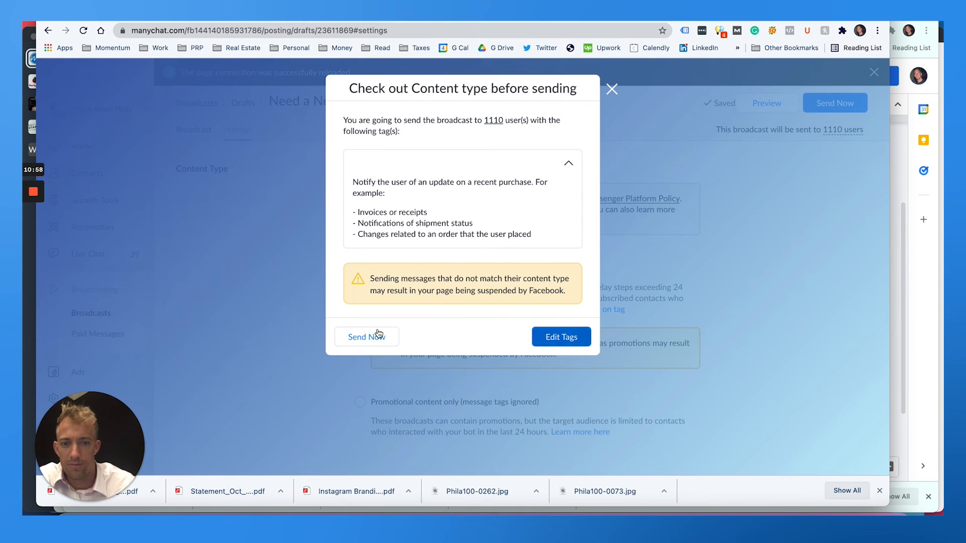
{"action": "left_click", "coordinate": [363, 337]}
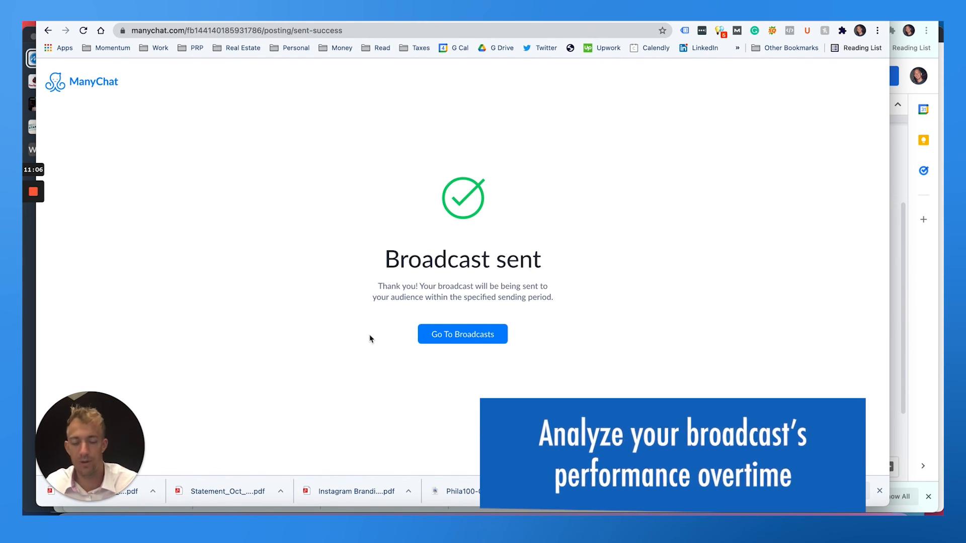
{"action": "mouse_move", "coordinate": [462, 339]}
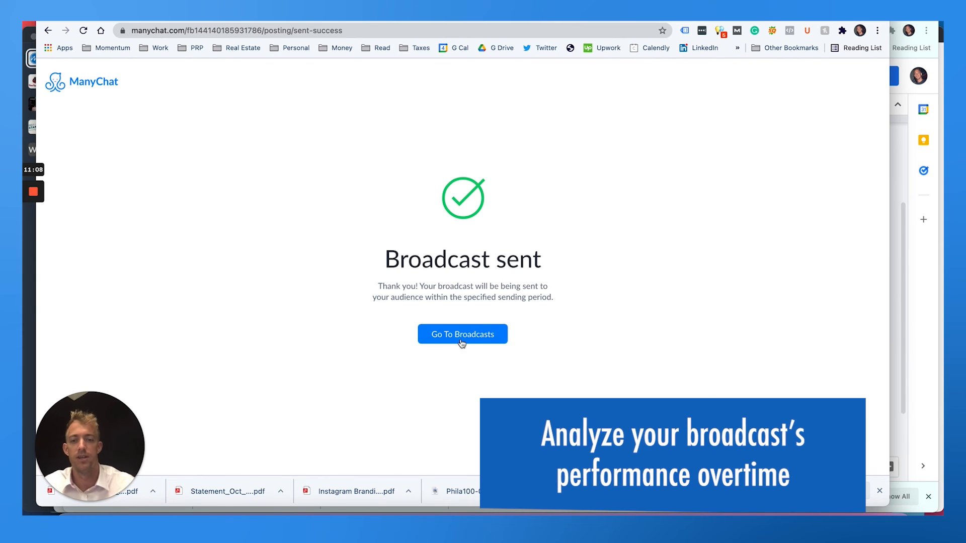
View the Need a New or Used Phone?! broadcast's stats, then return to Broadcasts history.
{"action": "left_click", "coordinate": [462, 334]}
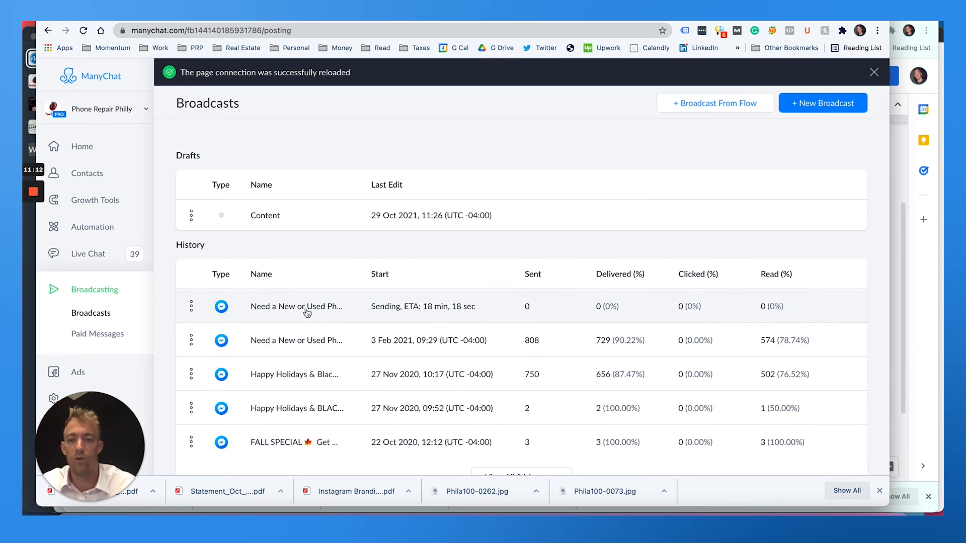
{"action": "left_click", "coordinate": [296, 307]}
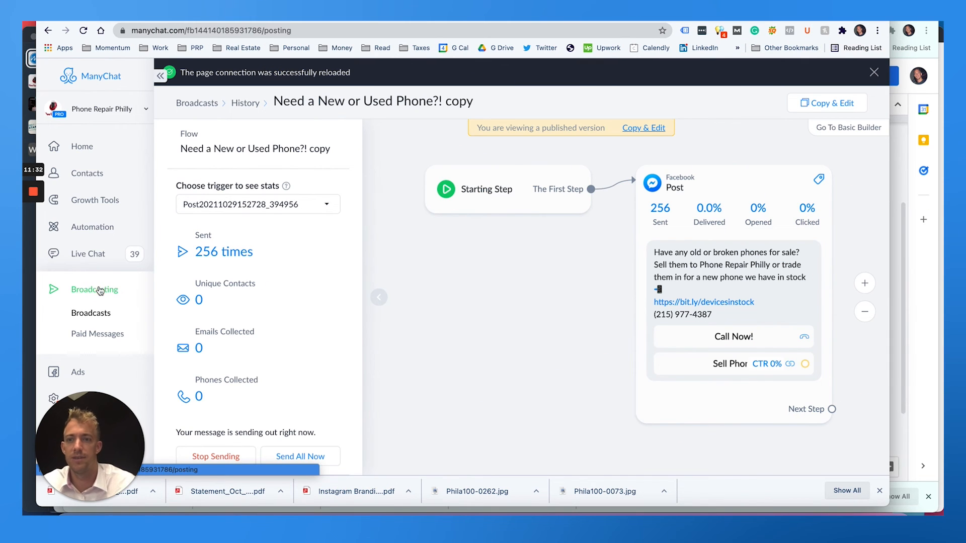
{"action": "left_click", "coordinate": [90, 312]}
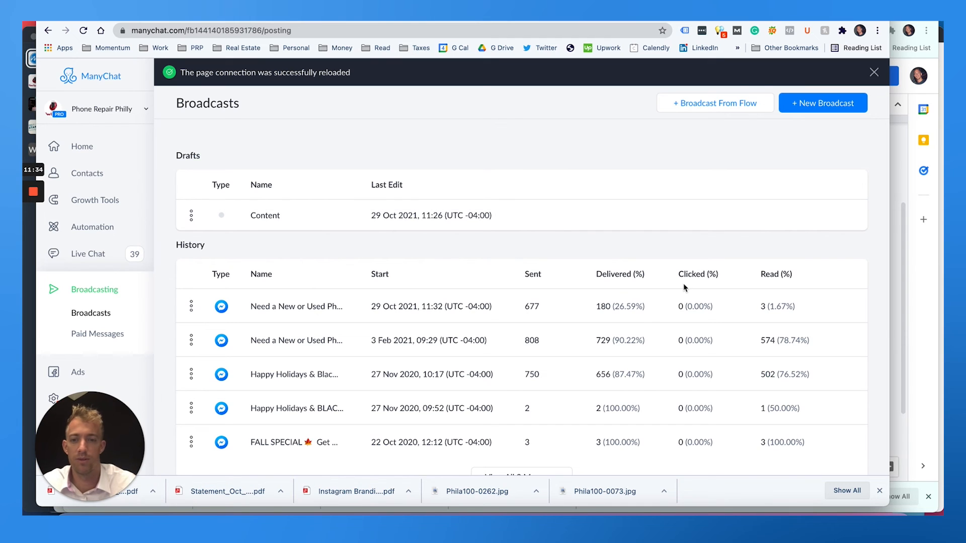
{"action": "mouse_move", "coordinate": [622, 353]}
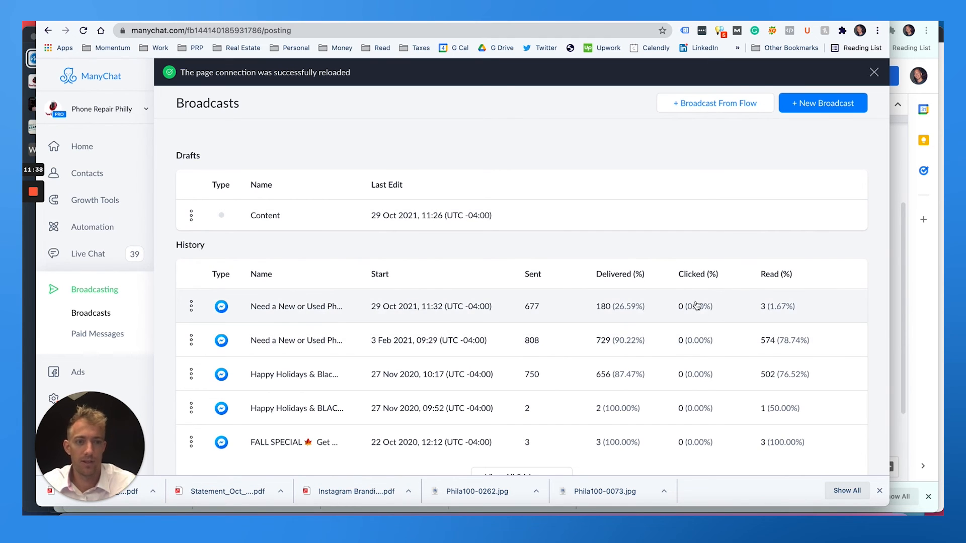
{"action": "mouse_move", "coordinate": [772, 302]}
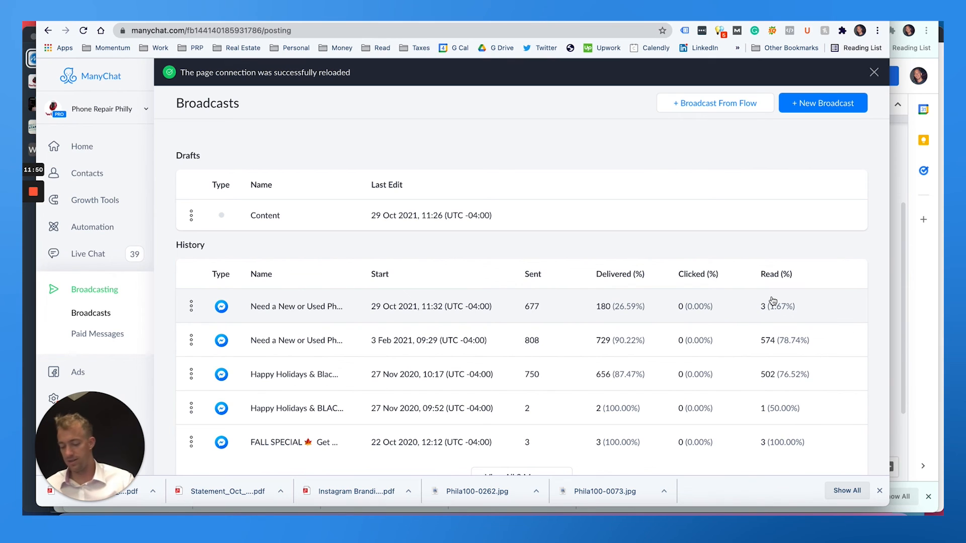
{"action": "mouse_move", "coordinate": [900, 264]}
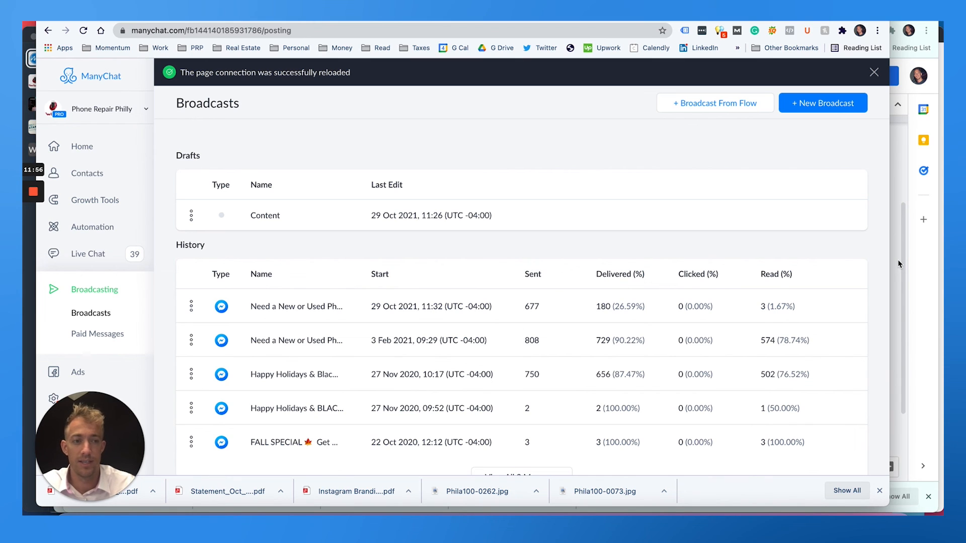
{"action": "mouse_move", "coordinate": [138, 203]}
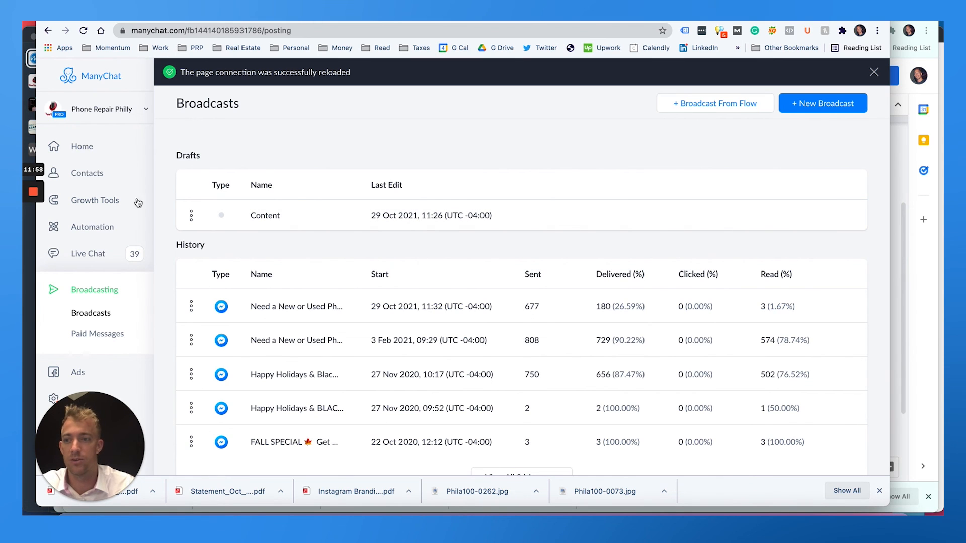
{"action": "mouse_move", "coordinate": [93, 227]}
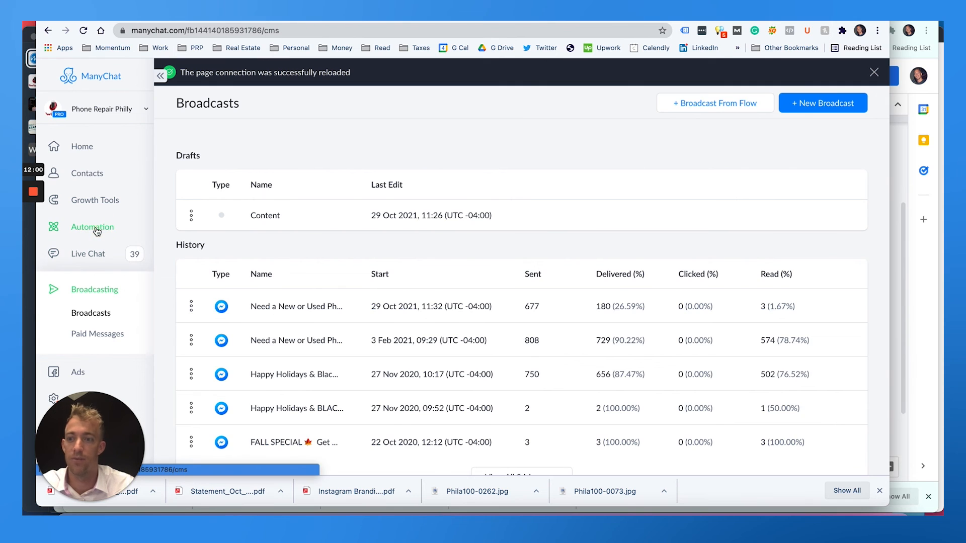
Open Automation and browse the Flows list, including Welcome Message and Default Reply.
{"action": "left_click", "coordinate": [93, 227]}
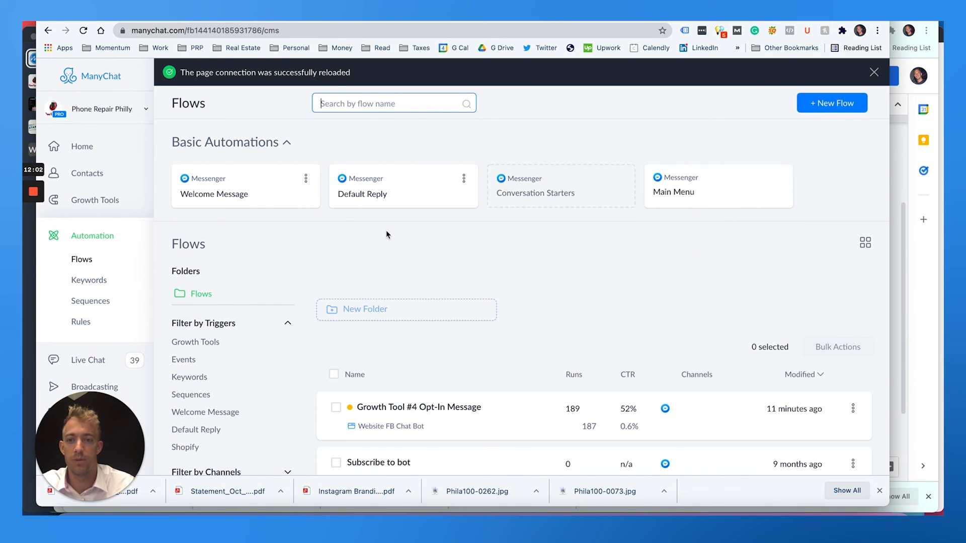
{"action": "scroll", "scroll_direction": "down", "scroll_amount": 3}
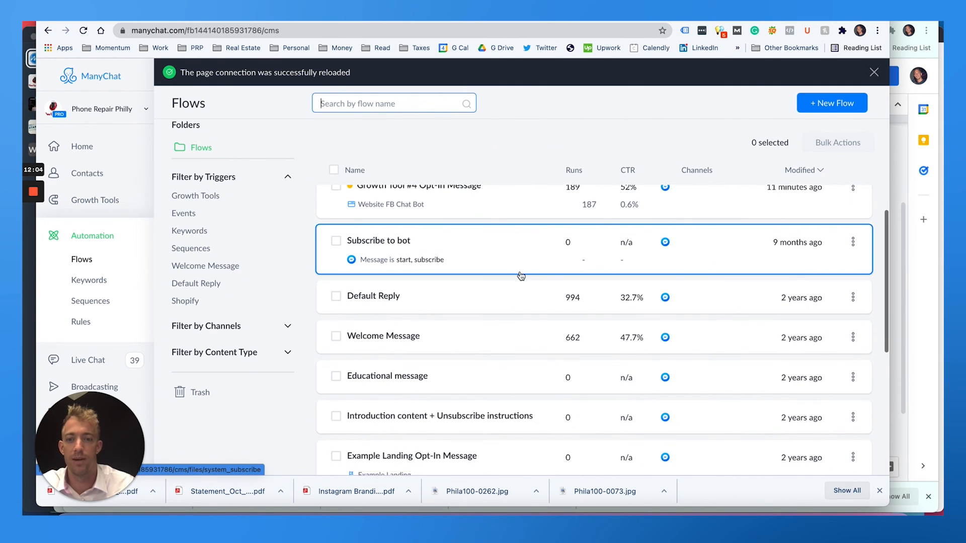
{"action": "scroll", "scroll_direction": "up", "scroll_amount": 3}
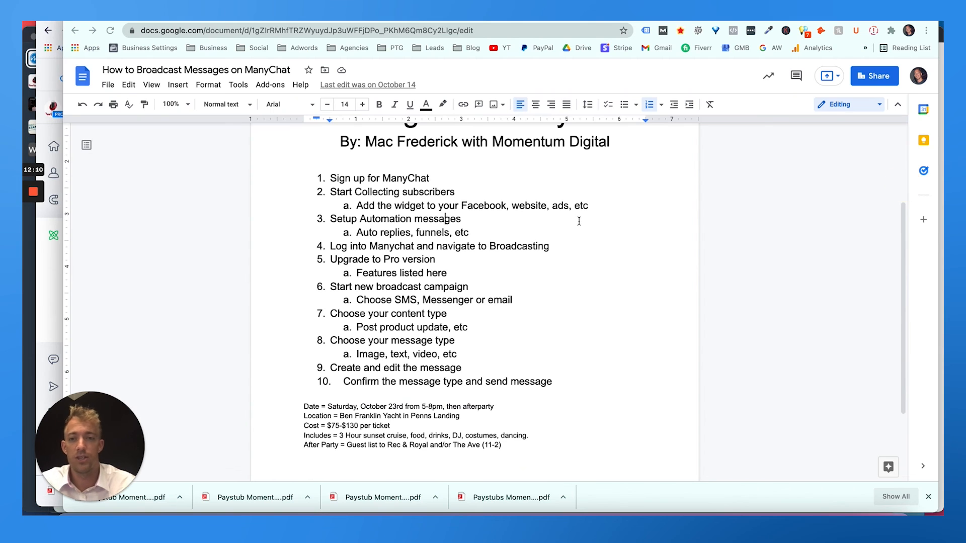
Scroll the Google Doc up to the 'How to Broadcast Messages on ManyChat' title and byline.
{"action": "scroll", "scroll_direction": "up", "scroll_amount": 3}
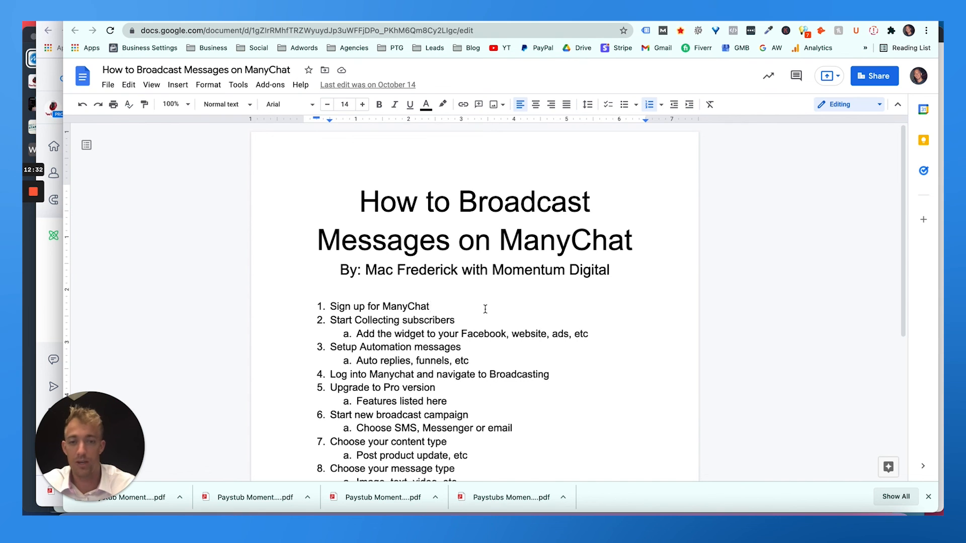
{"action": "mouse_move", "coordinate": [354, 264]}
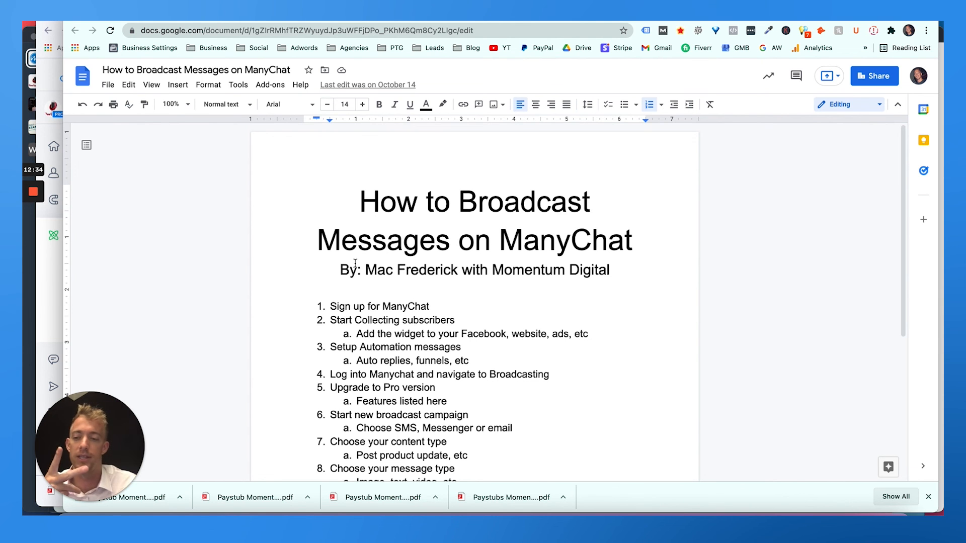